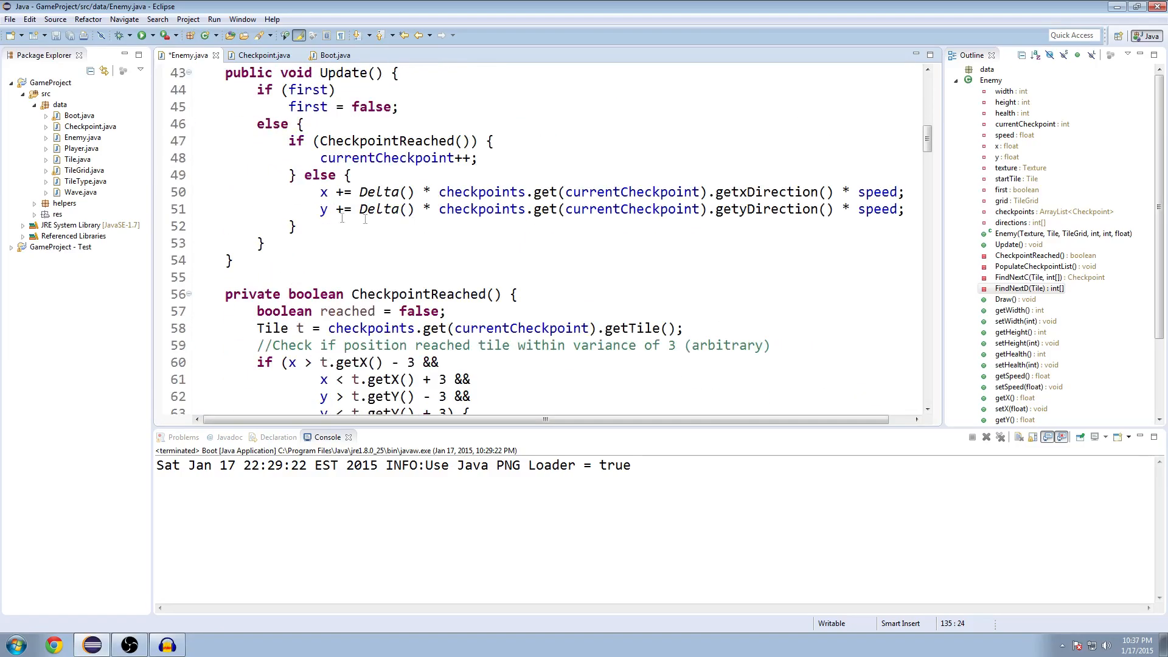
Scroll through Enemy.java, then run Boot to watch enemies follow the dirt path.
scroll(down, 3)
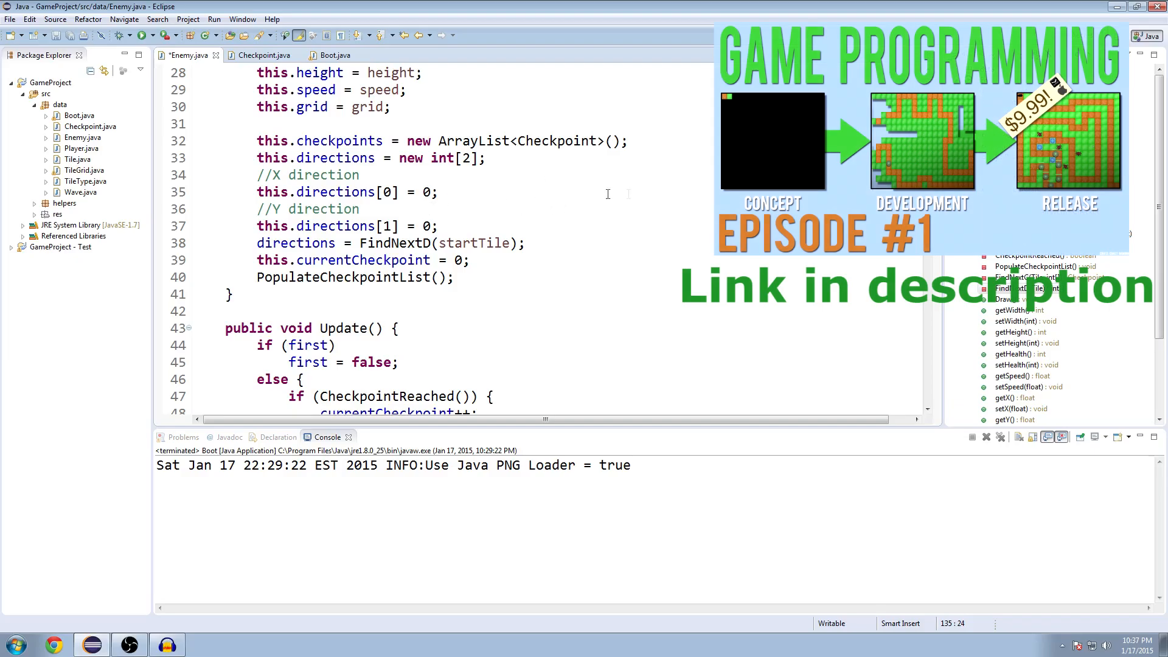
scroll(down, 3)
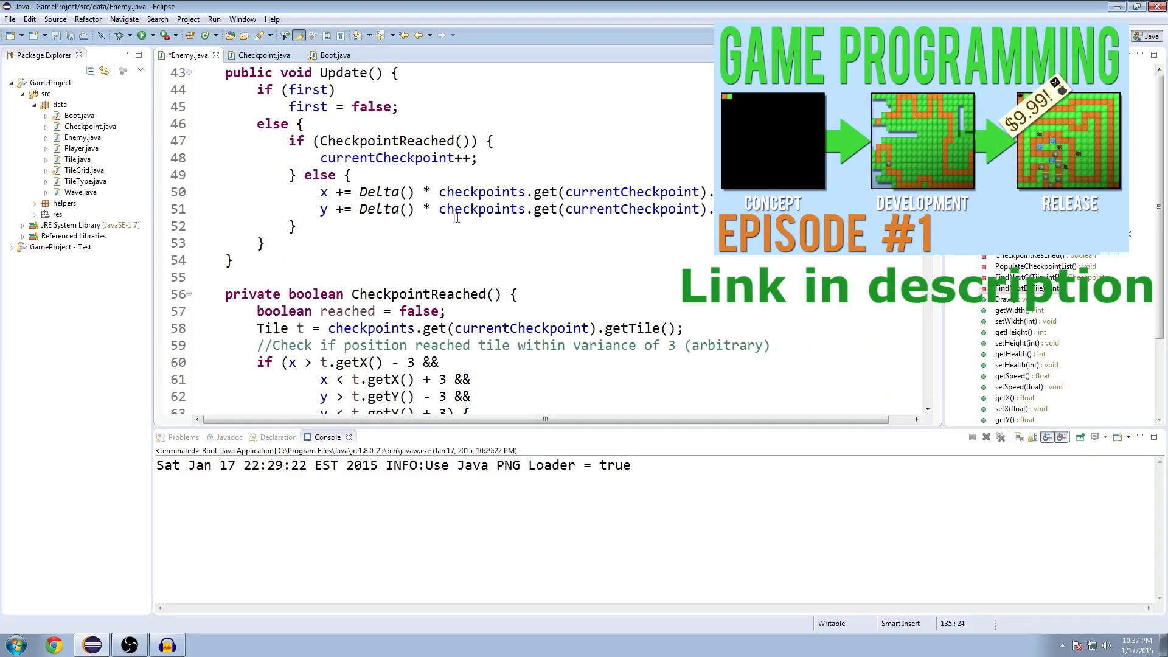
scroll(down, 3)
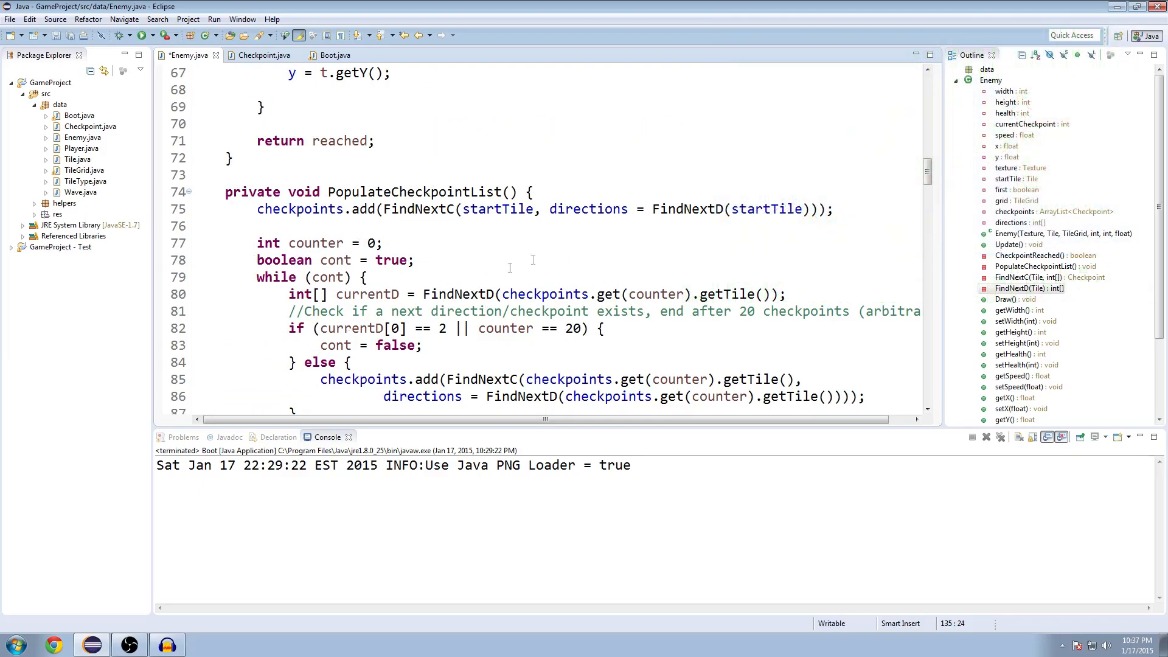
scroll(down, 3)
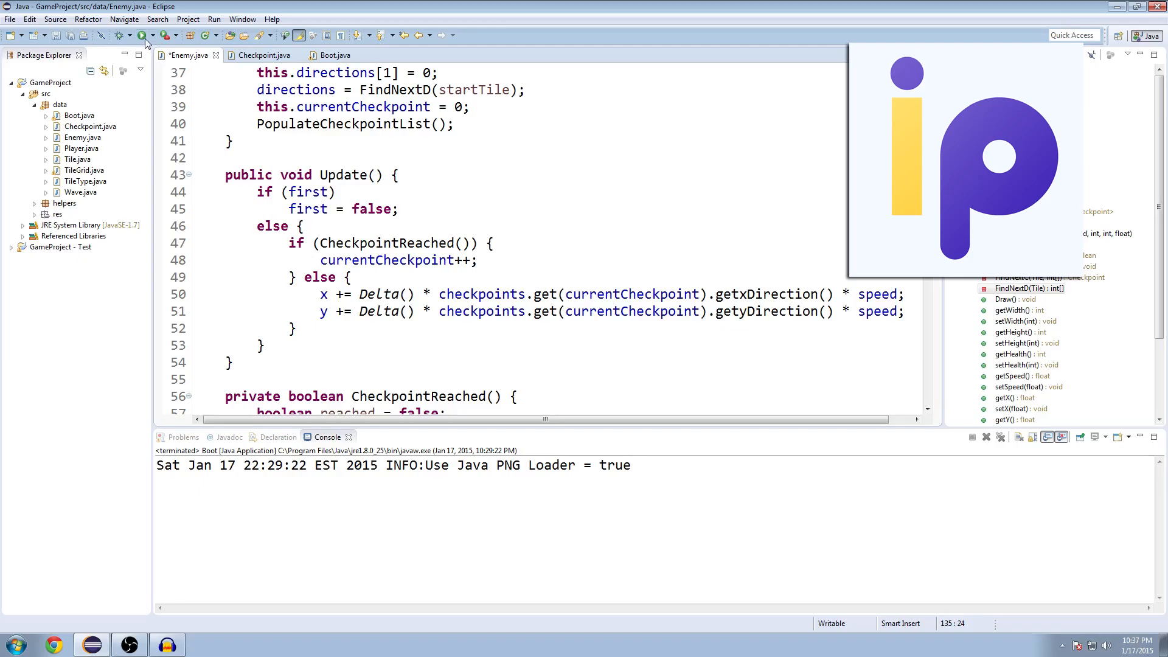
click(143, 36)
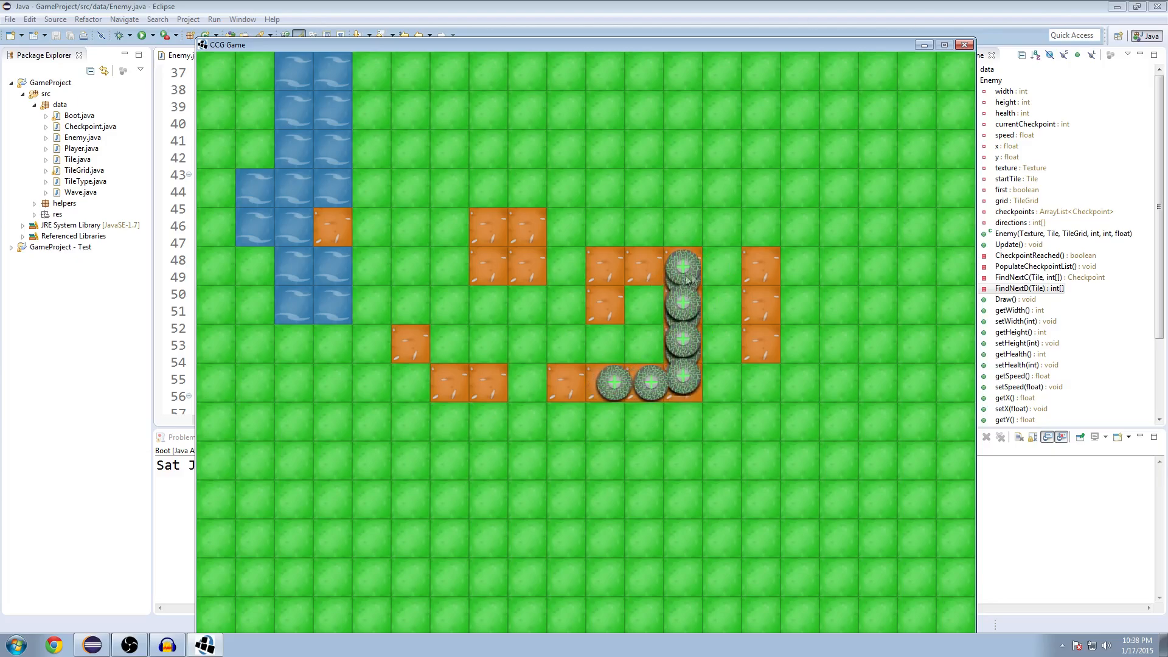
mouse_move(752, 282)
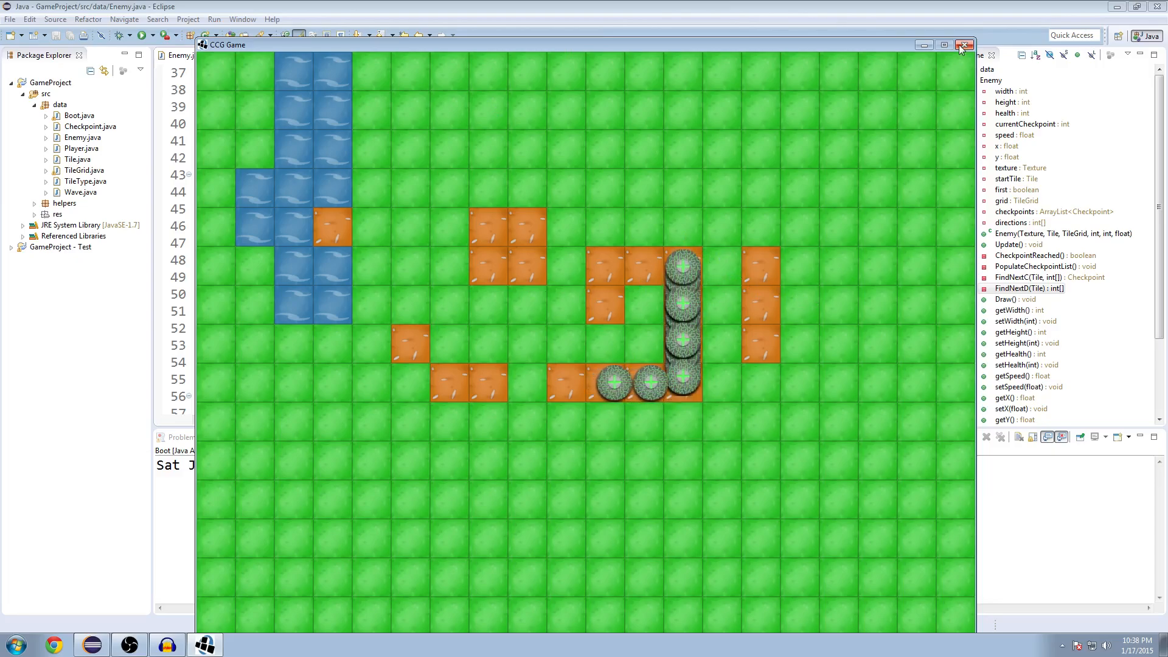
Close the game and scroll to FindNextD, highlighting every use of the up tile u.
click(964, 45)
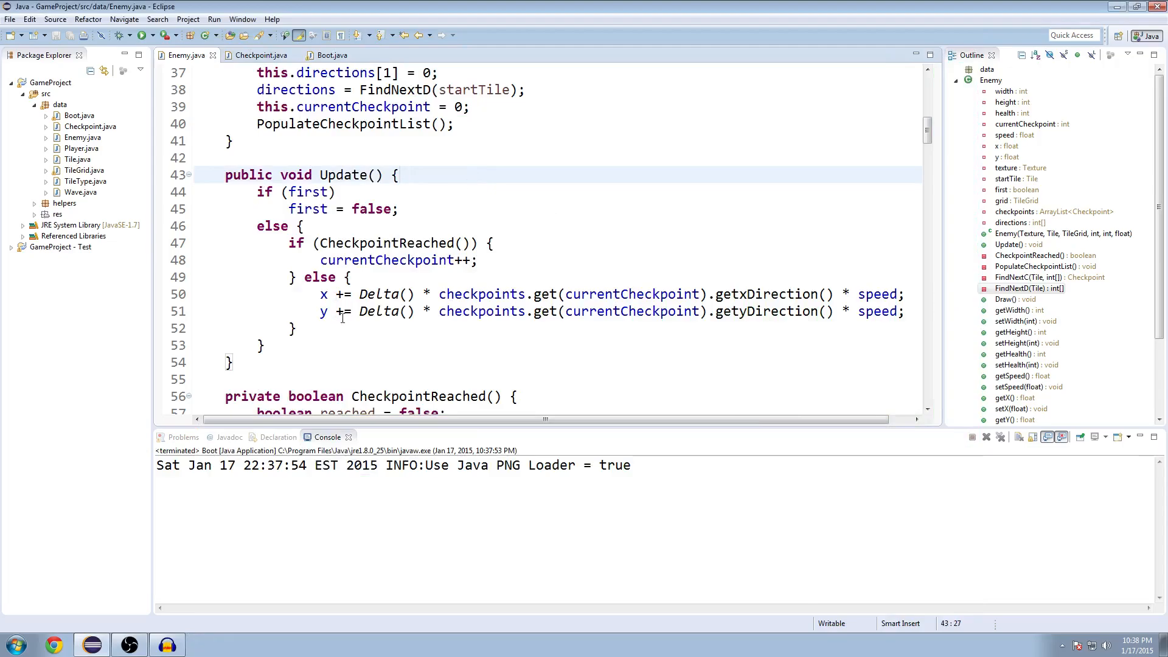
scroll(down, 3)
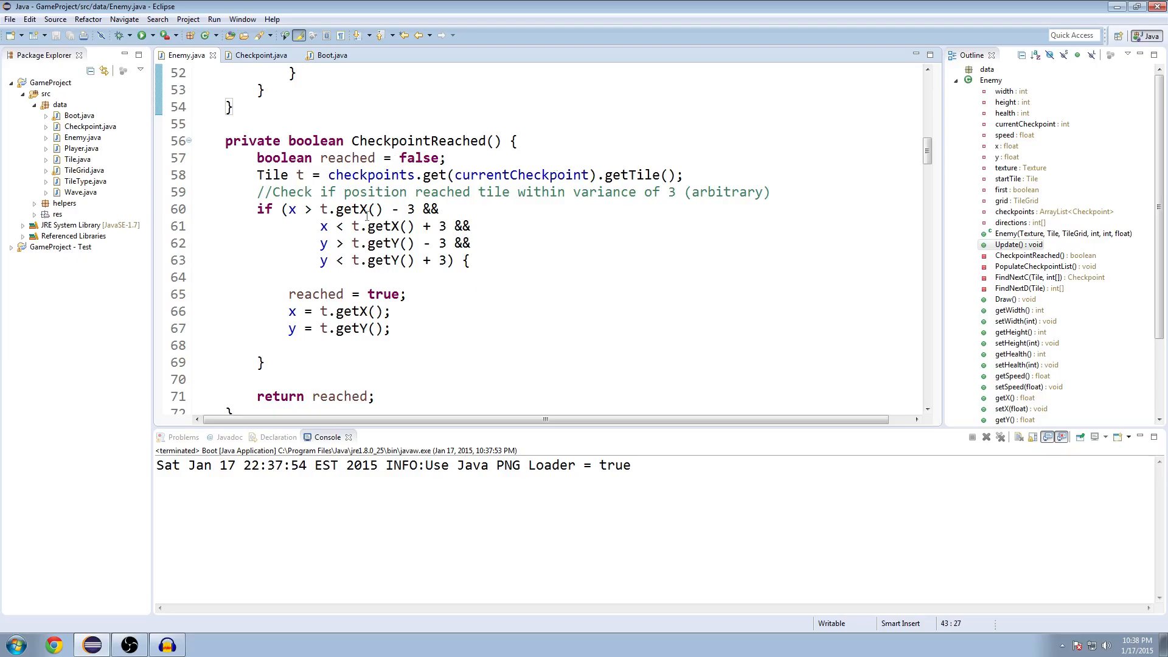
scroll(down, 3)
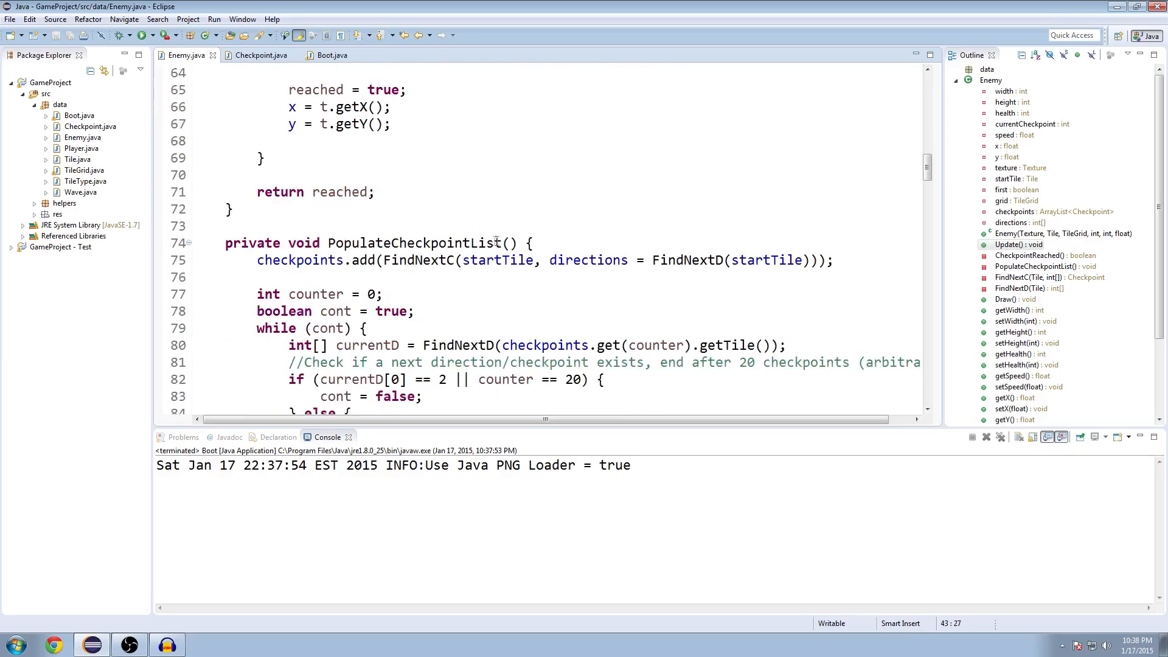
scroll(down, 3)
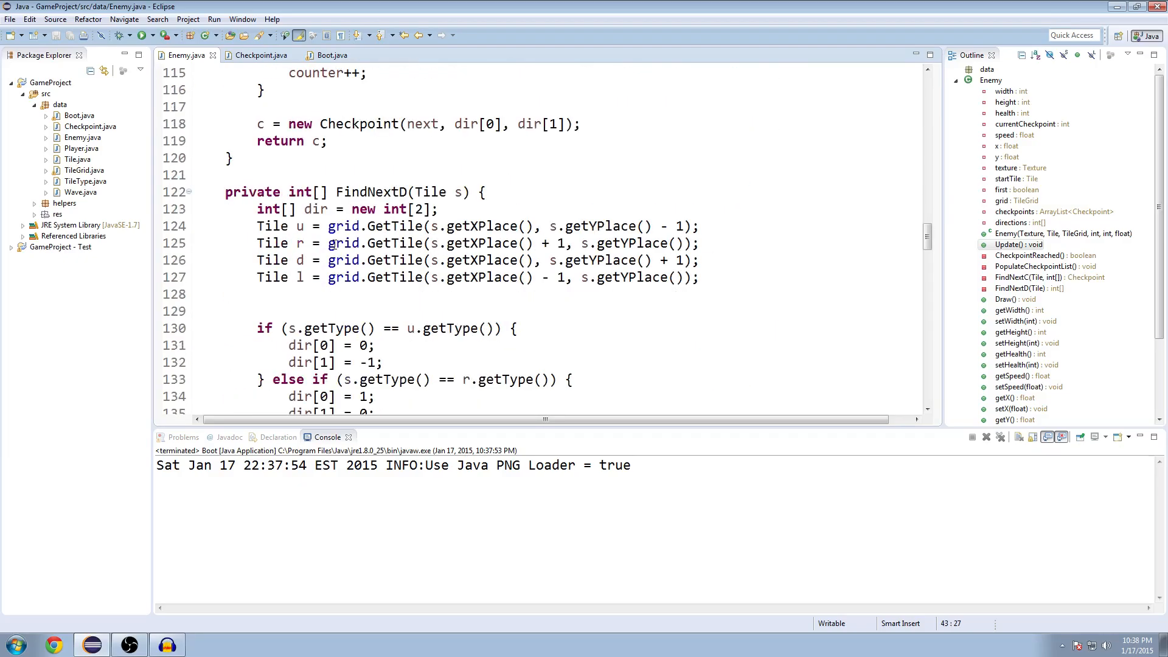
double_click(372, 192)
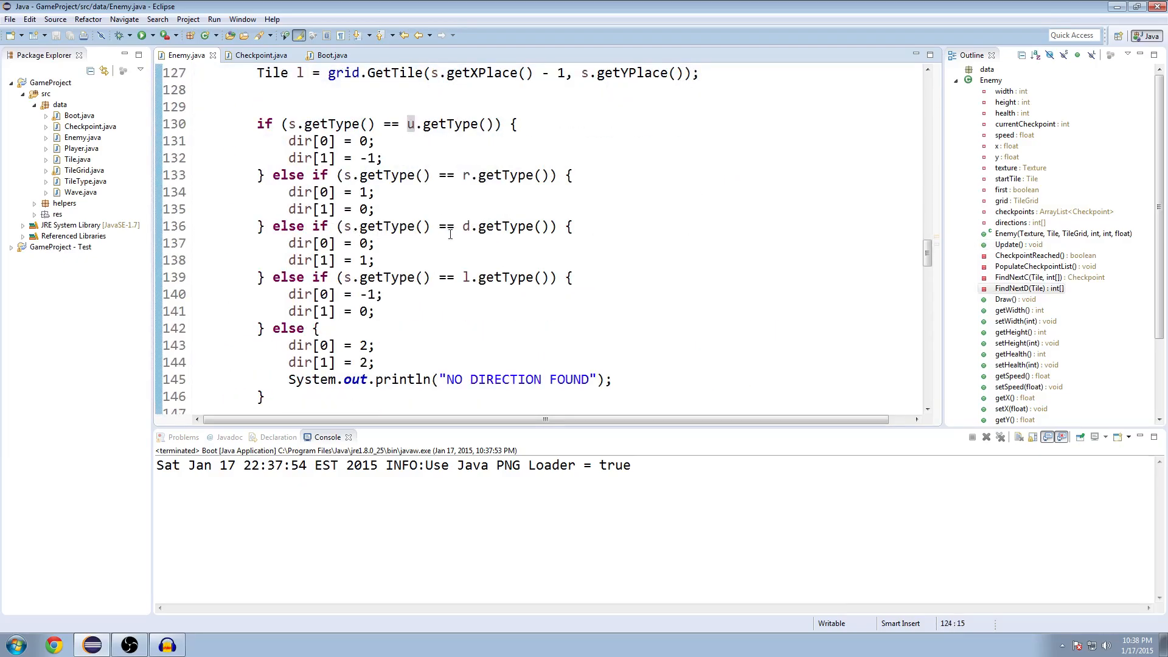
scroll(down, 3)
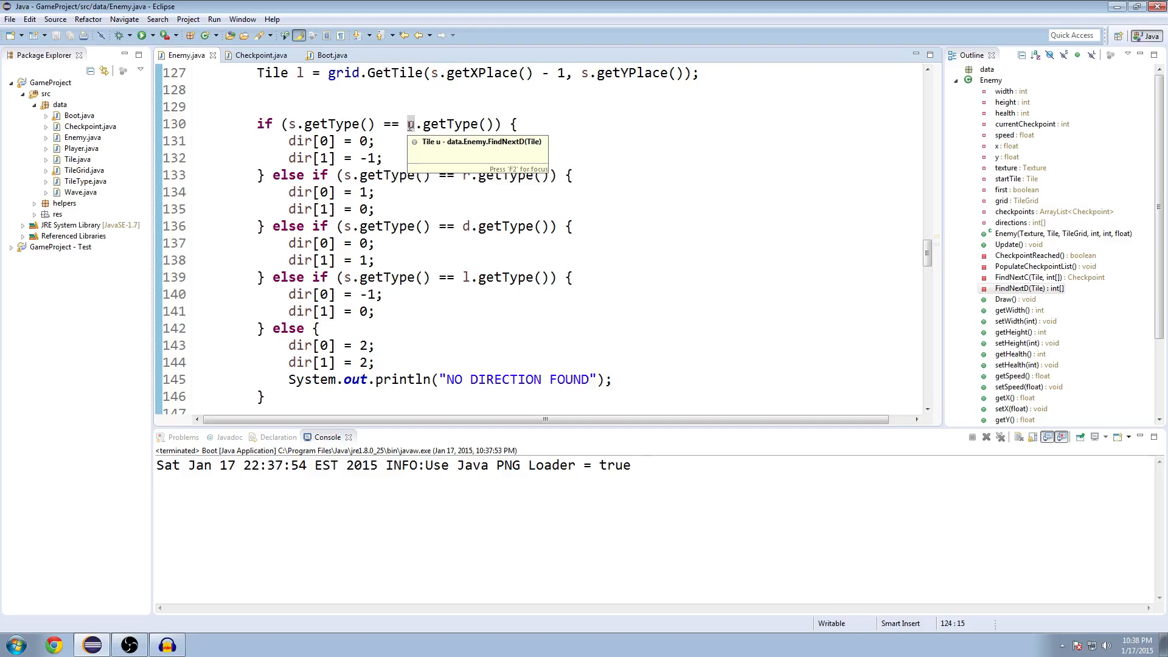
mouse_move(302, 124)
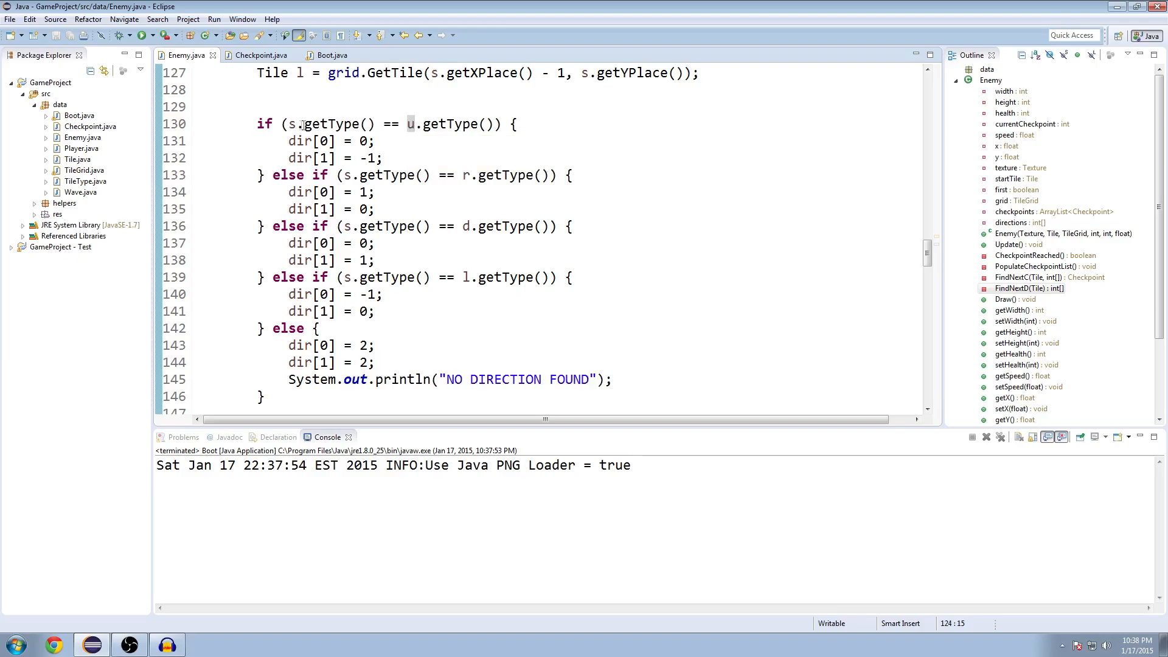
double_click(461, 175)
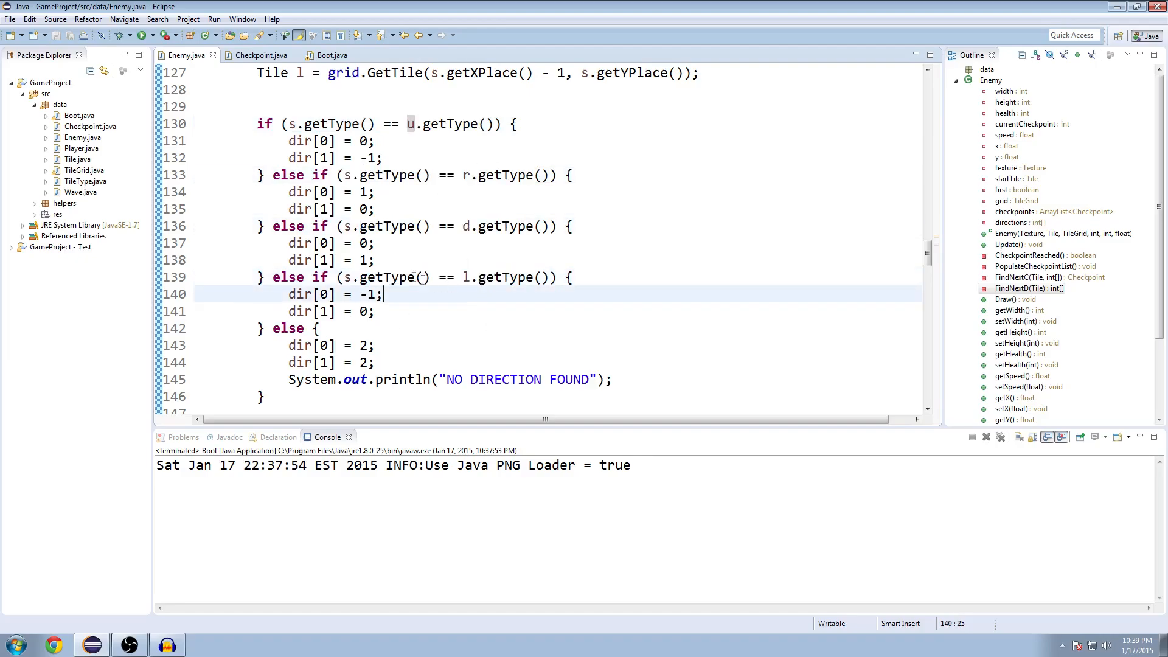
drag(358, 277, 515, 277)
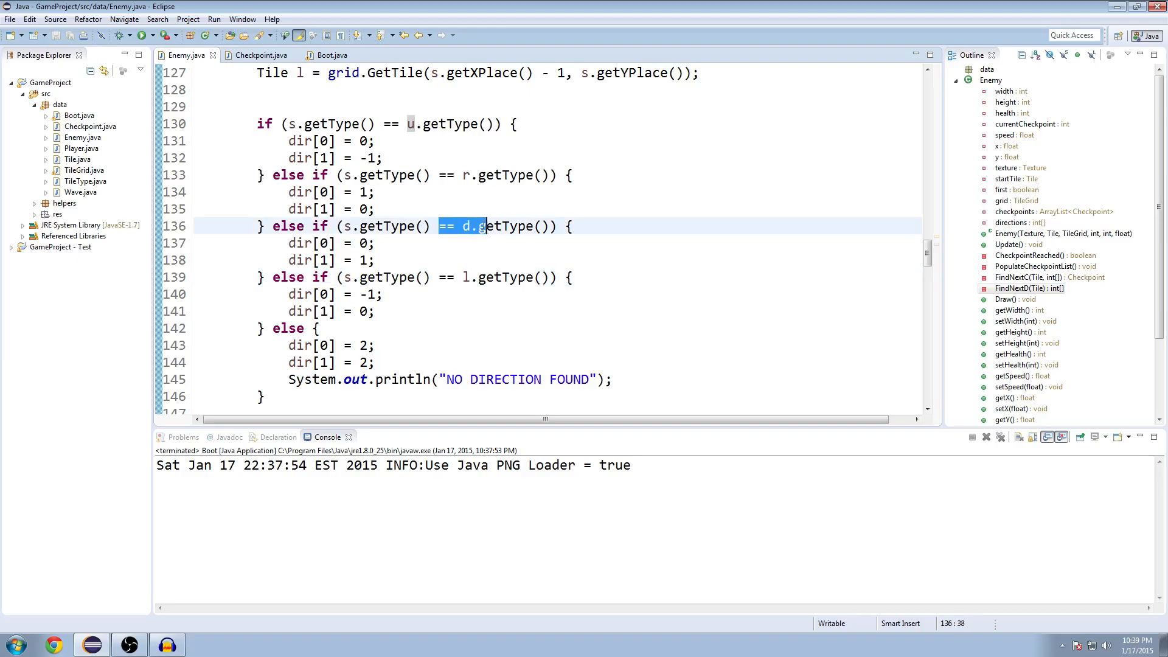
click(436, 123)
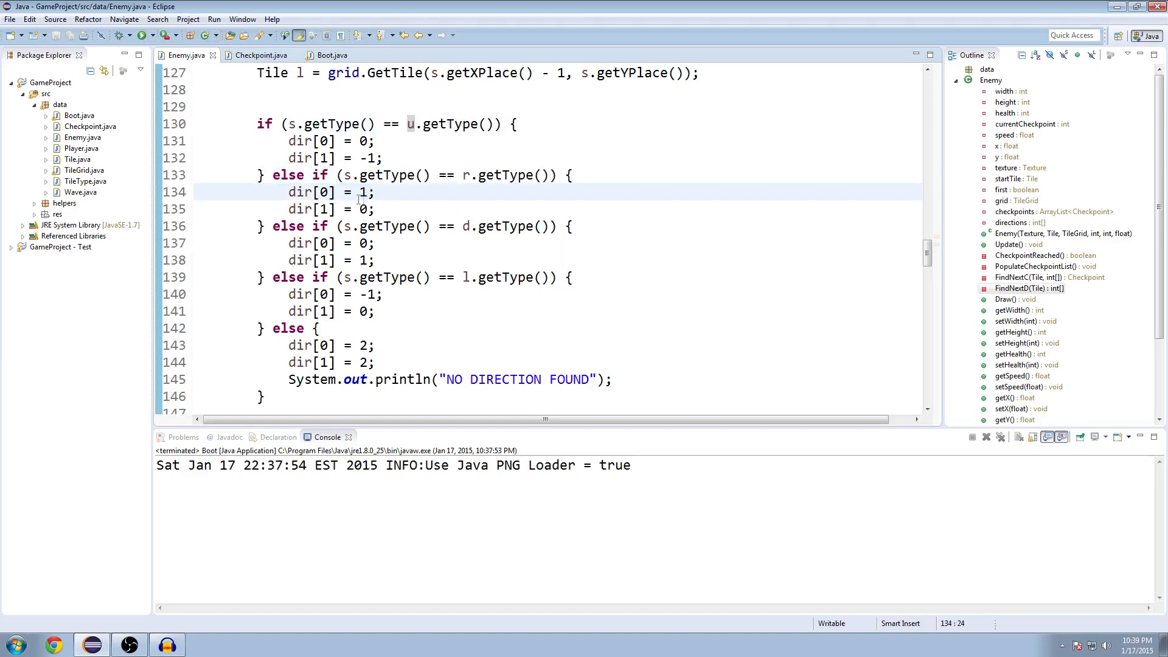
mouse_move(607, 202)
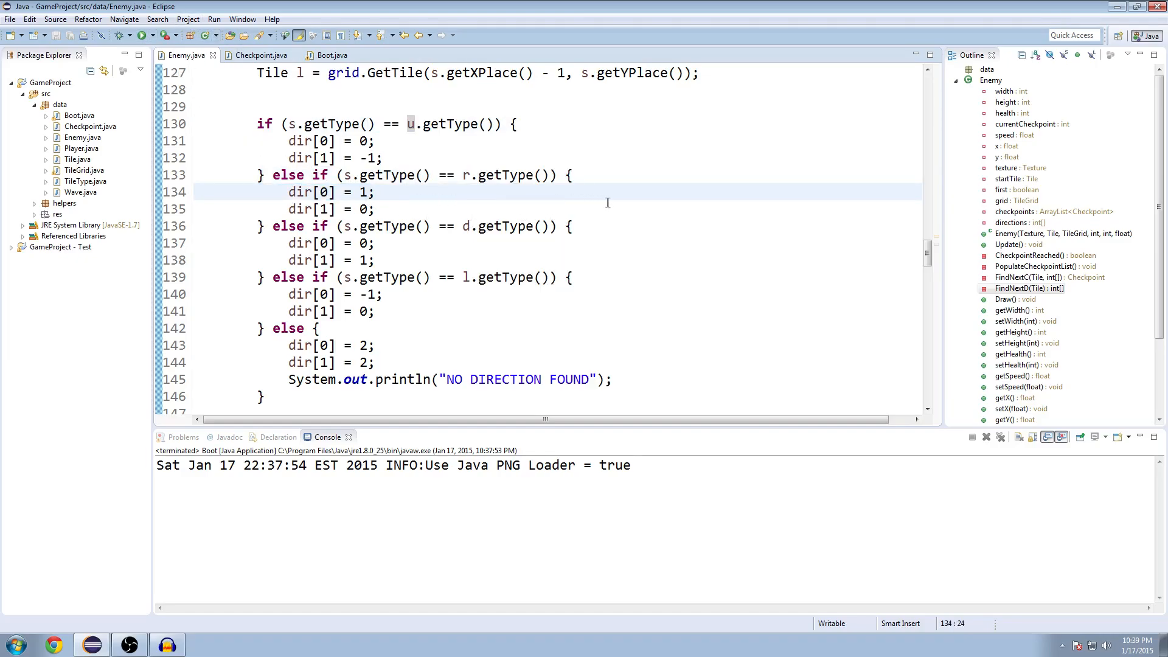
mouse_move(645, 199)
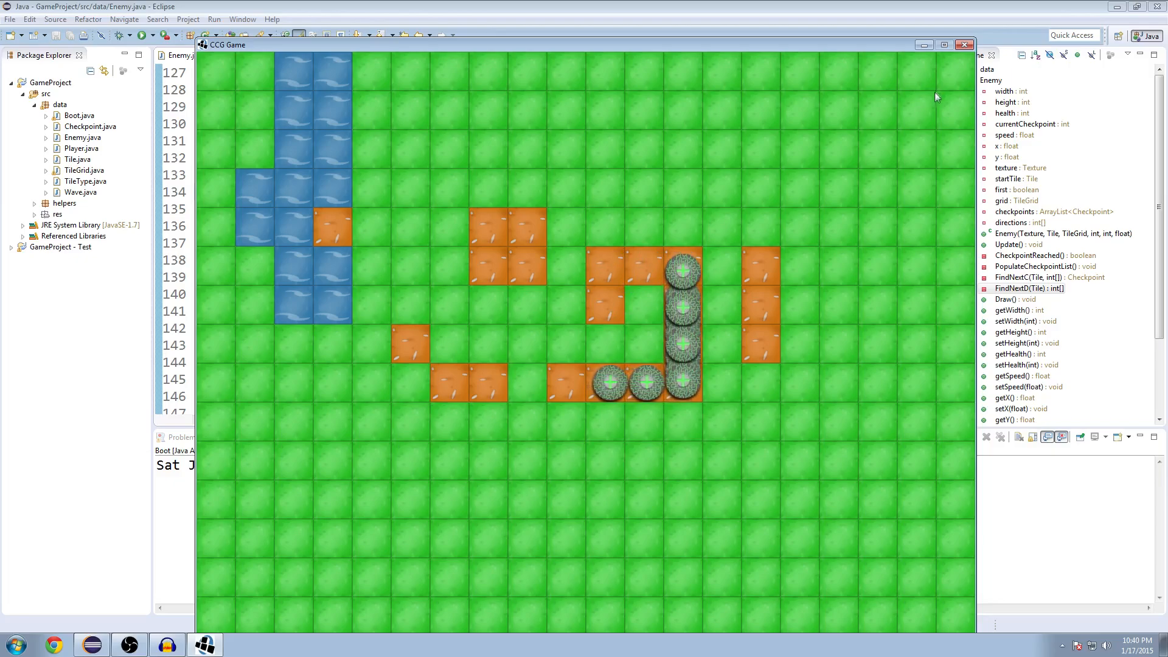
click(963, 44)
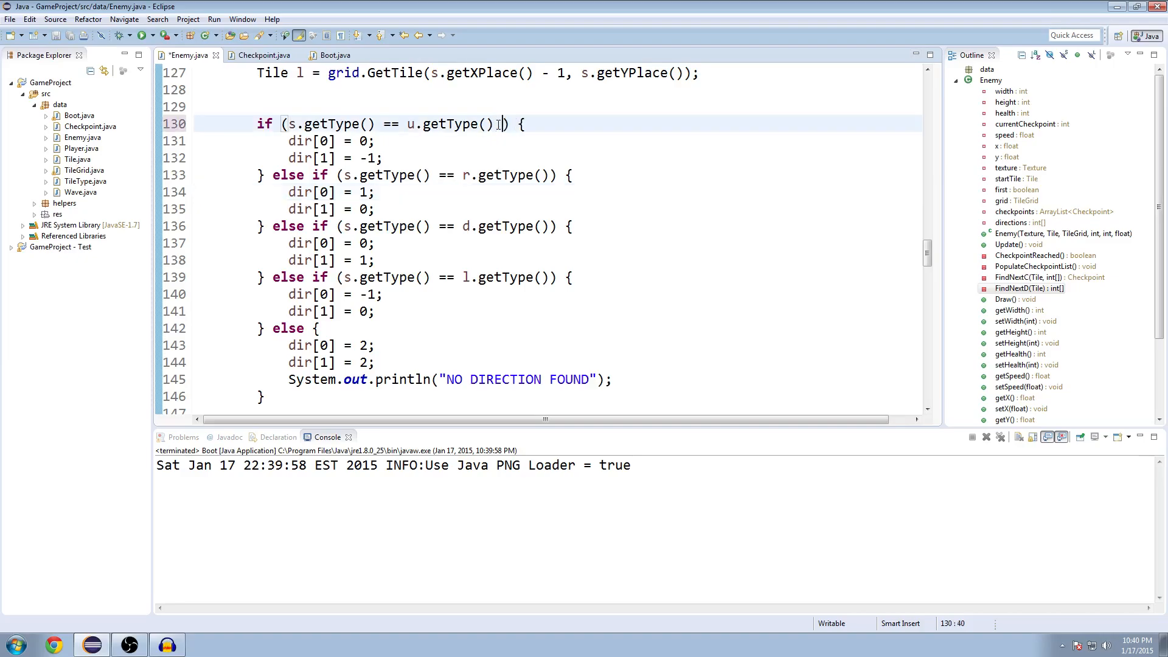
Append '&& directions[1] != 1' to FindNextD's up-tile u.getType() condition.
text(&&)
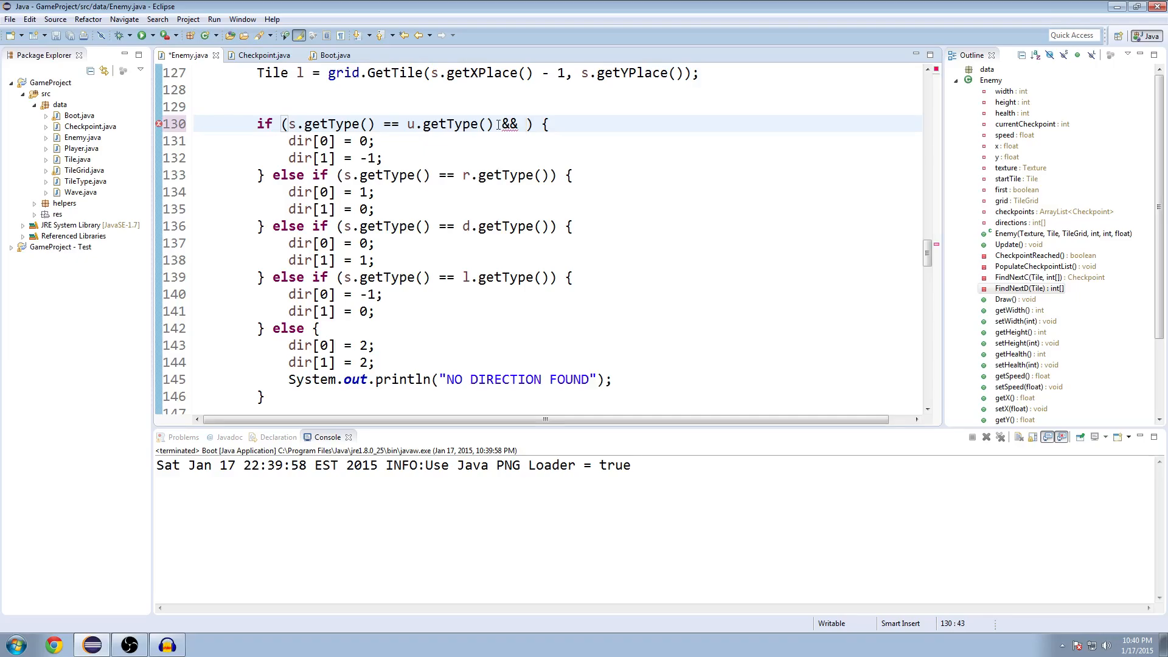
text(direcitons[)
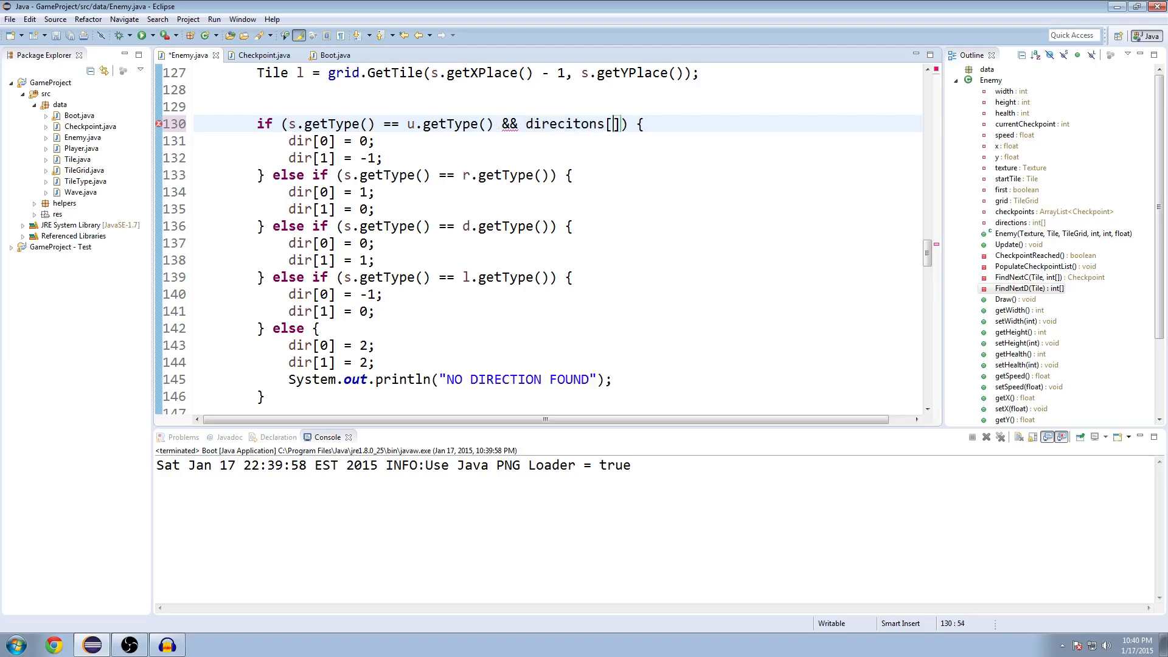
text(1)
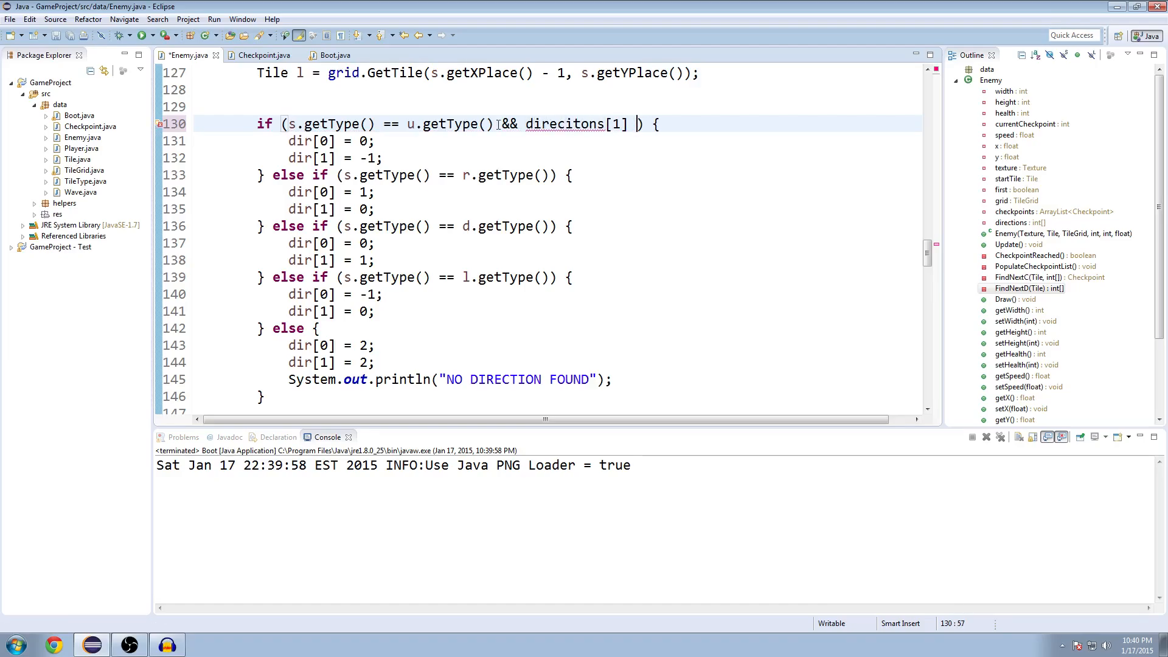
text(!=)
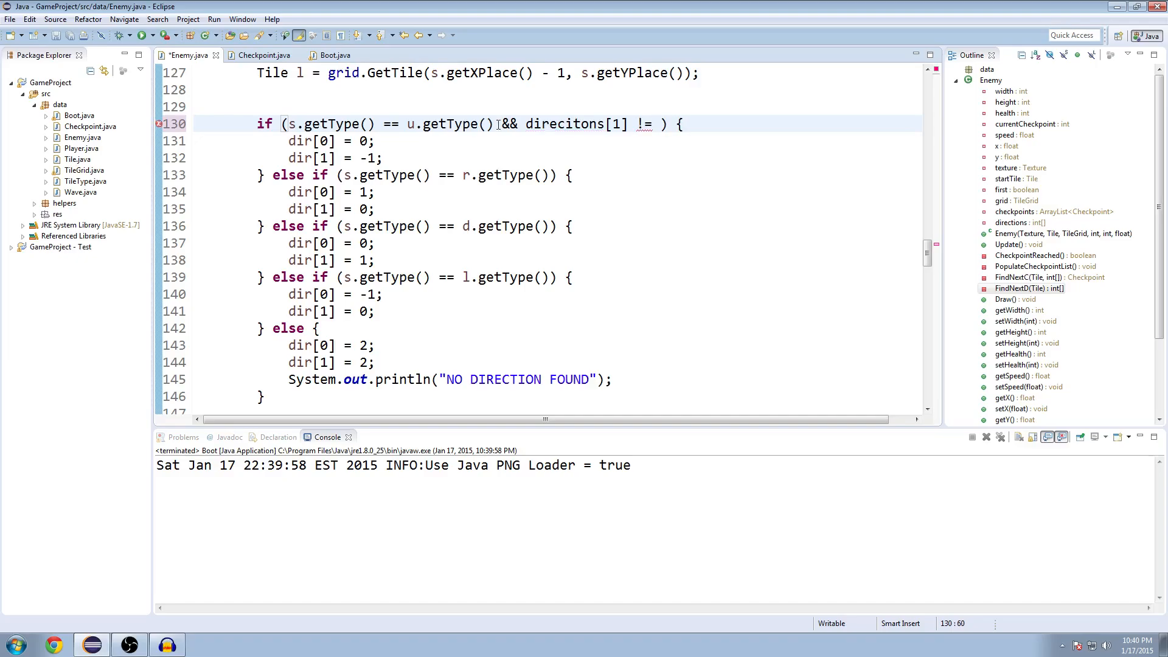
text(1)
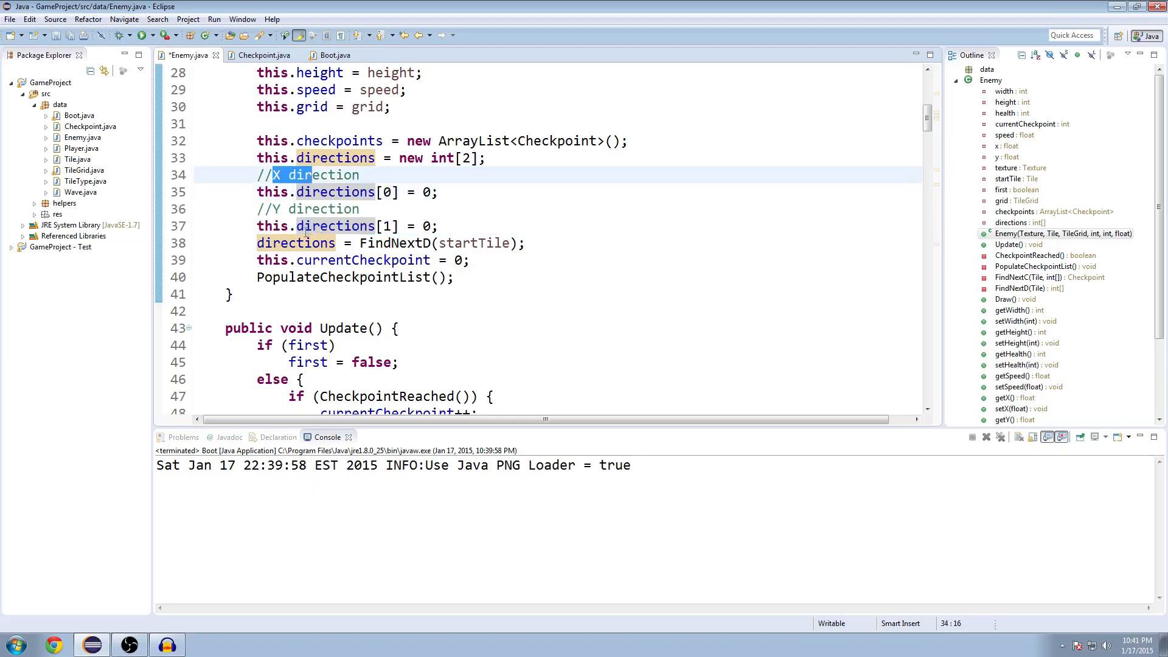
Scroll back to line 130 to fix the 'direcitons' typo in the up-tile condition.
scroll(down, 3)
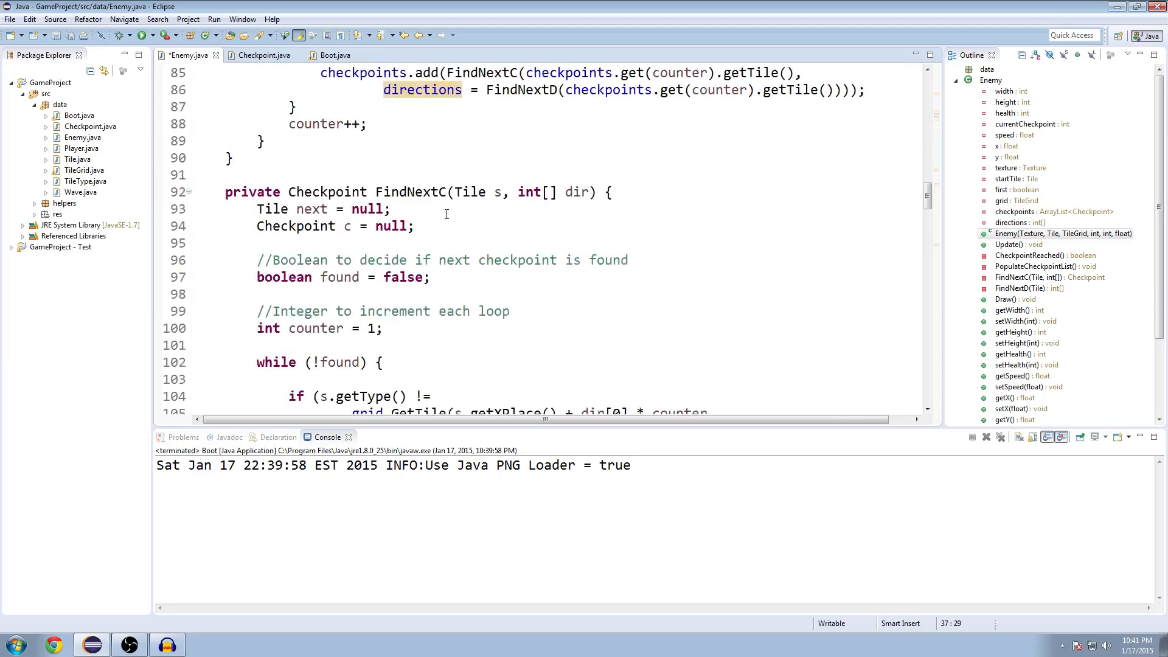
scroll(down, 3)
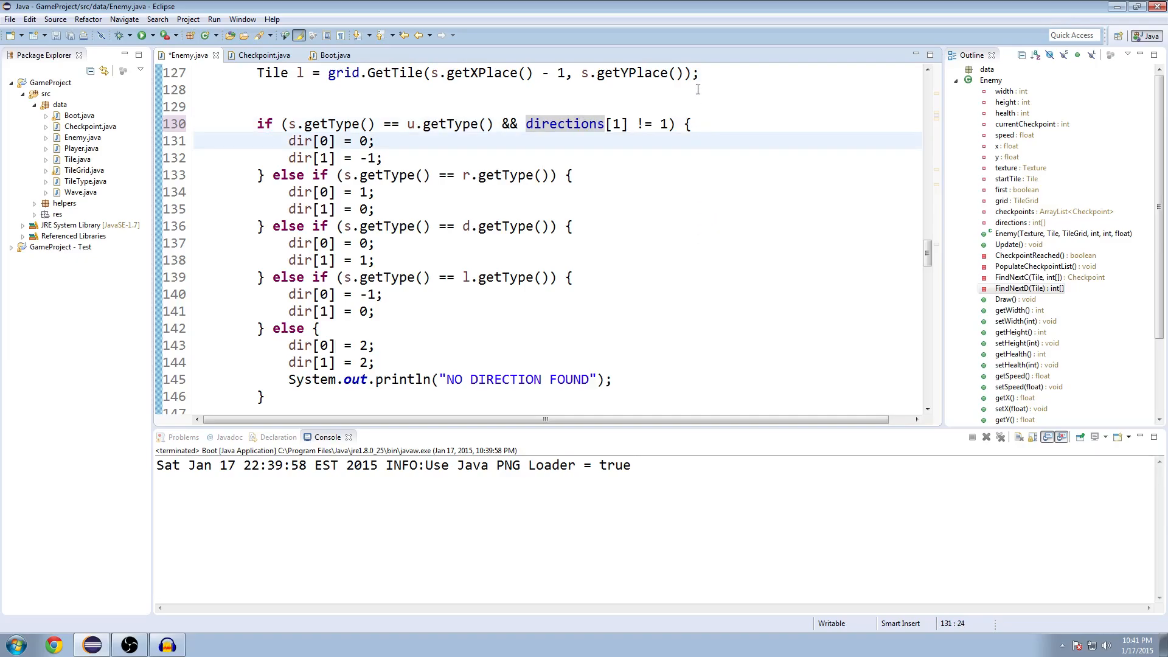
mouse_move(674, 214)
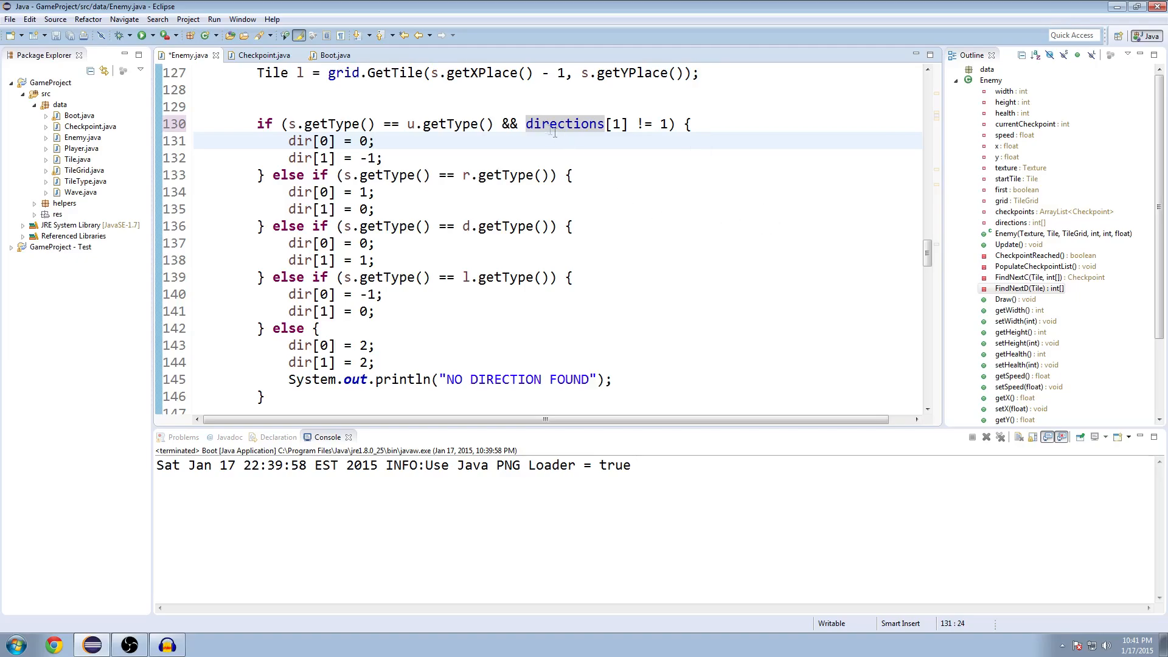
Guard the r, d and l checks with directions[0] != -1, directions[1] != -1, directions[0] != 1.
drag(495, 124, 670, 123)
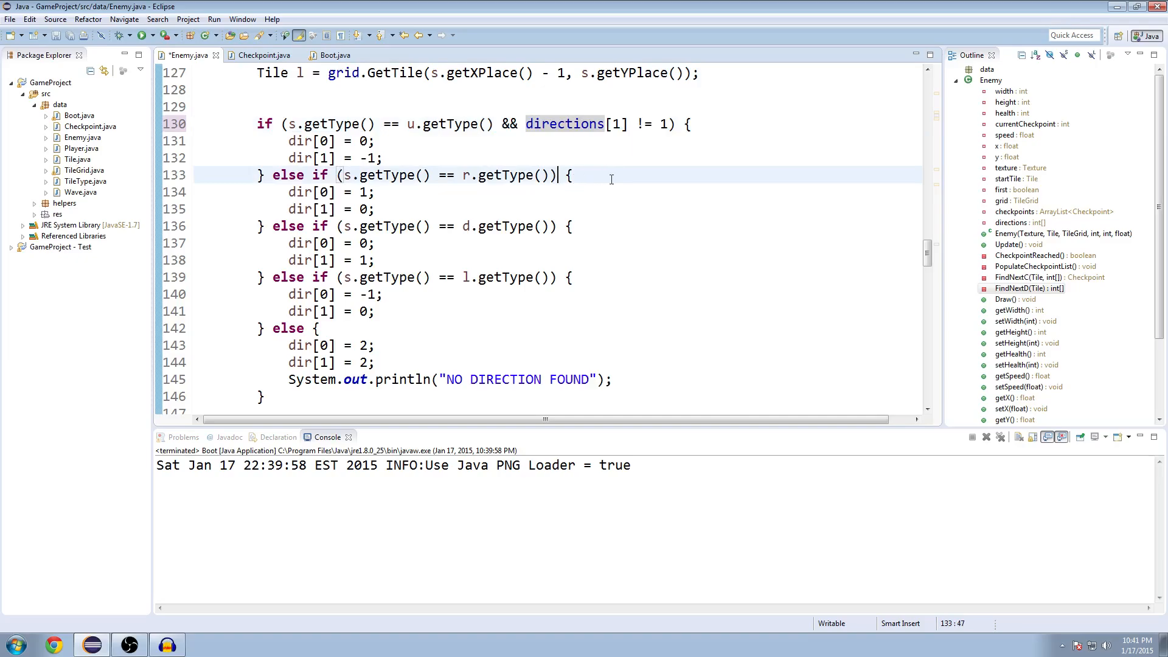
text(&& directions[1] != 1)
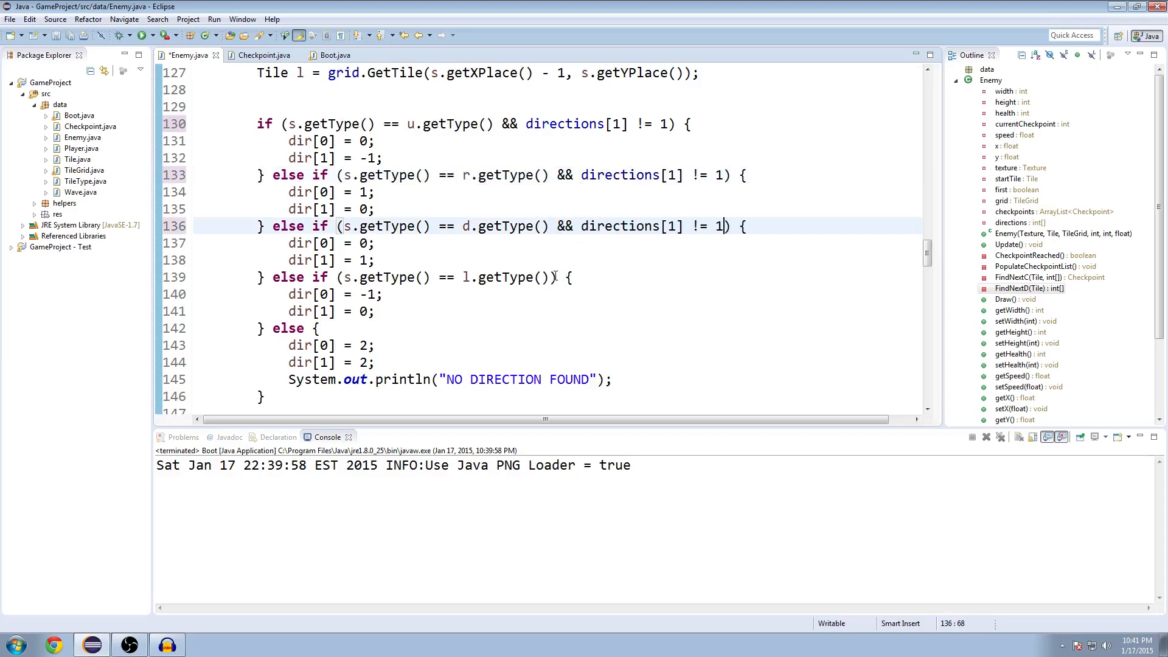
text(&& directions[1] != 1)
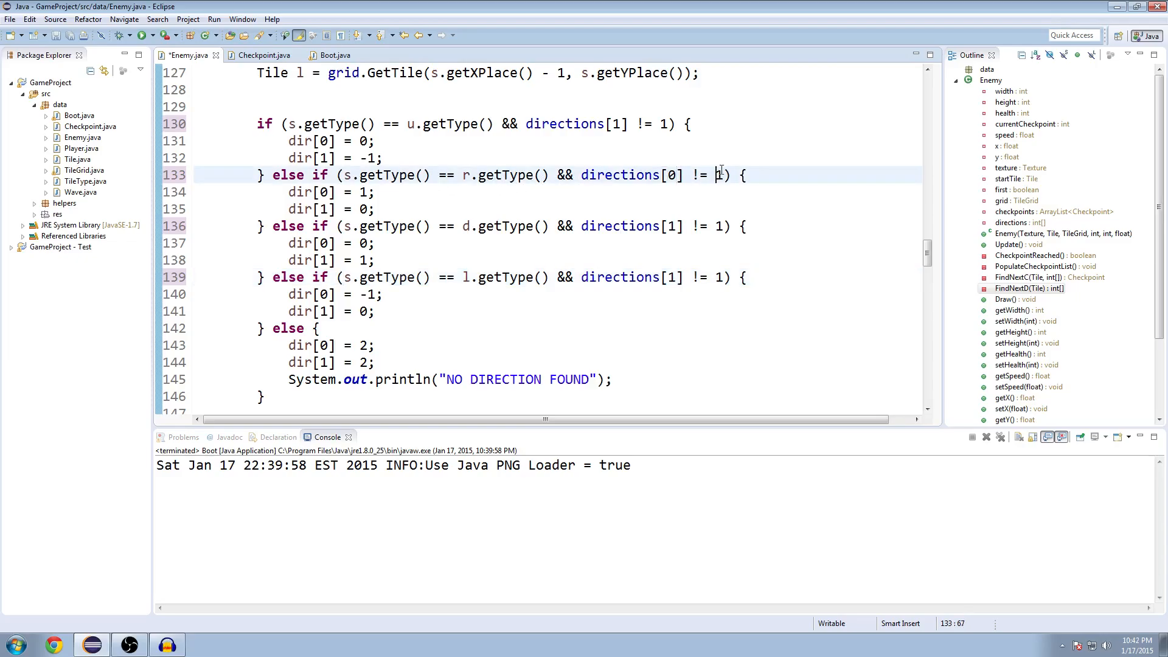
text(-)
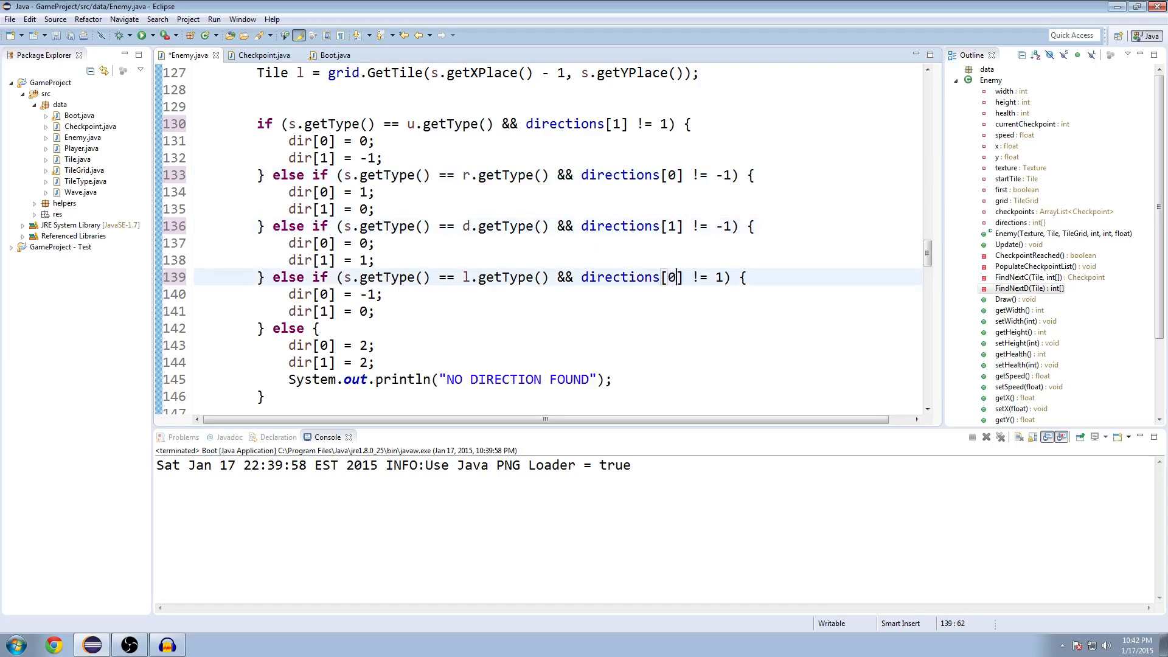
mouse_move(713, 286)
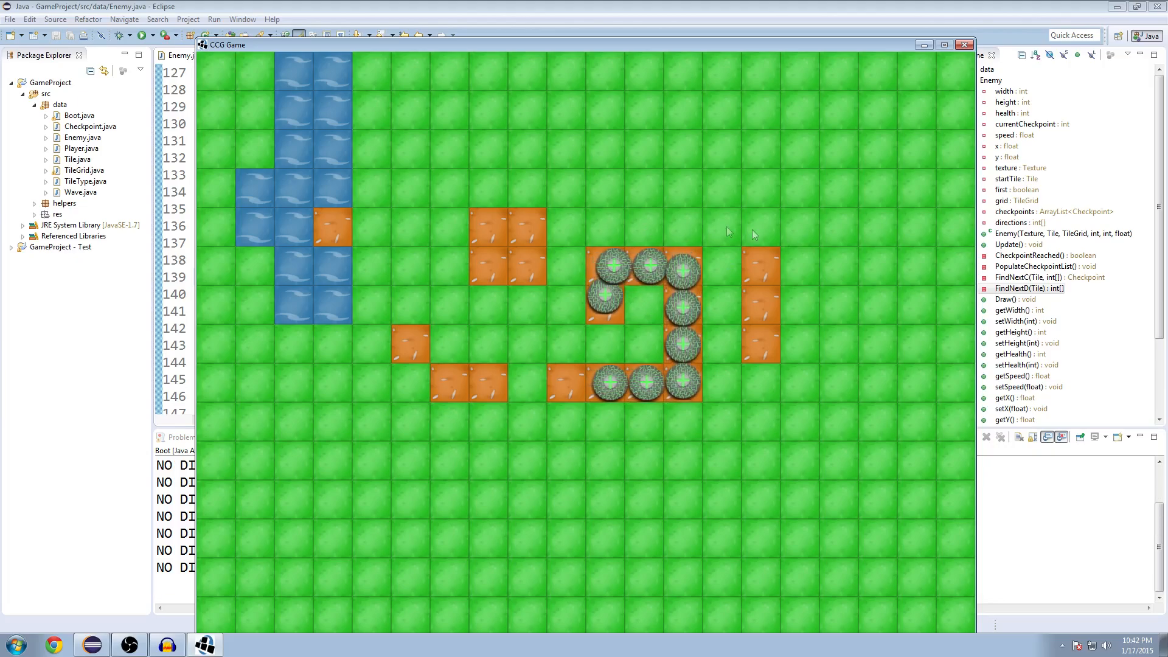
Close the game window after the run ends in an IndexOutOfBoundsException.
click(965, 44)
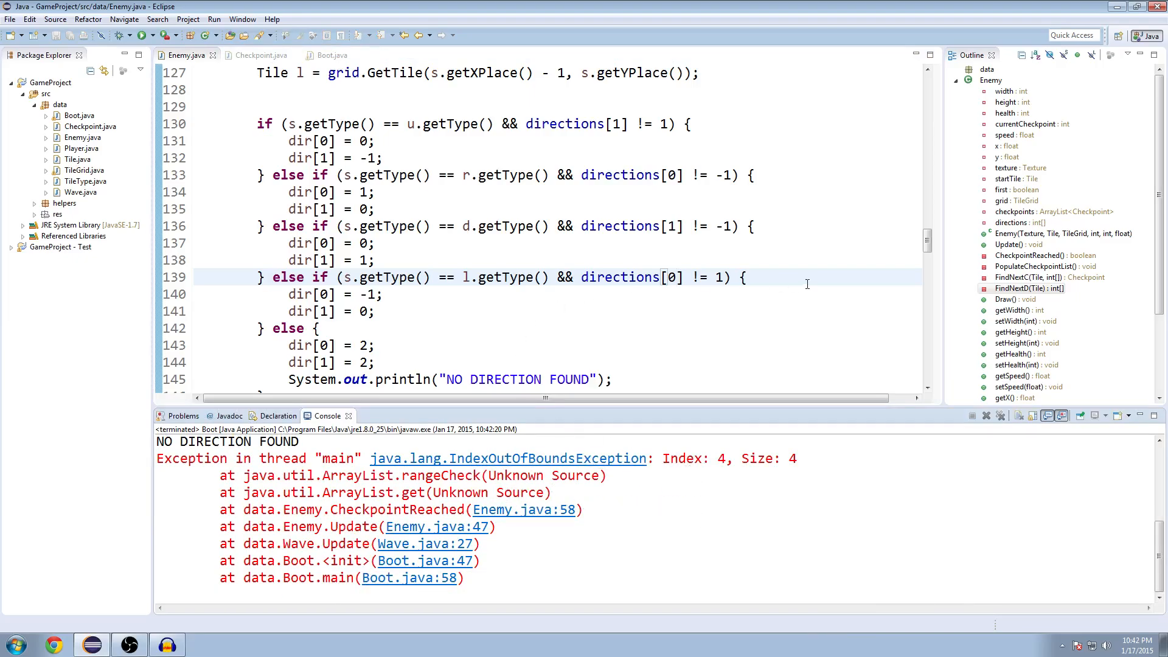
mouse_move(552, 313)
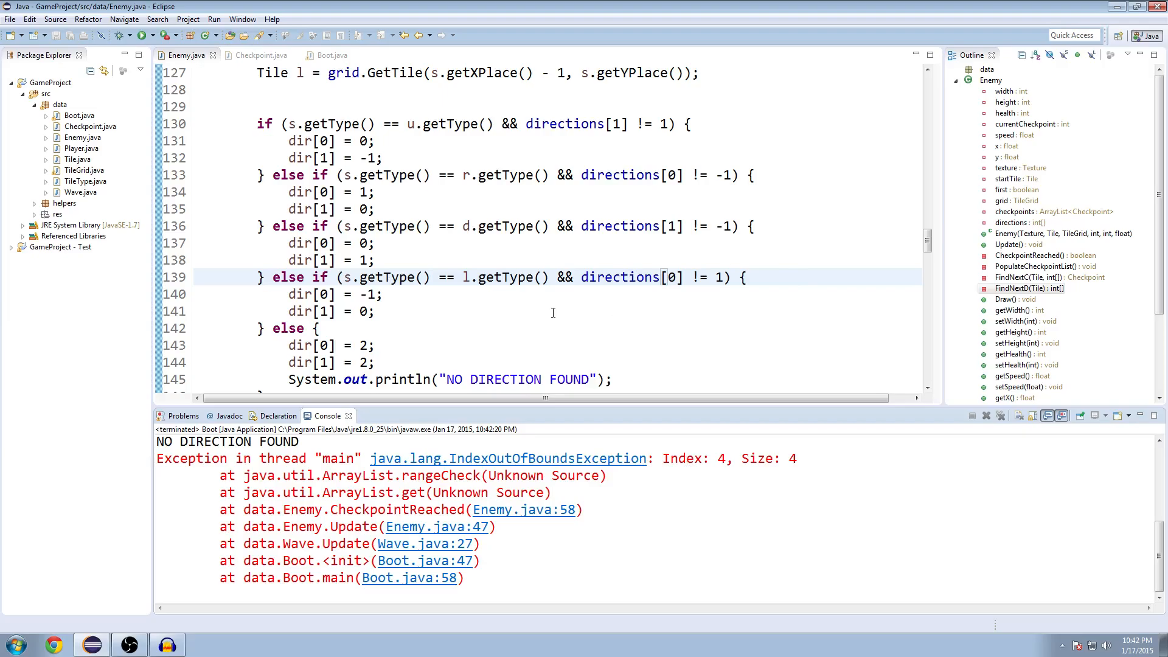
mouse_move(448, 255)
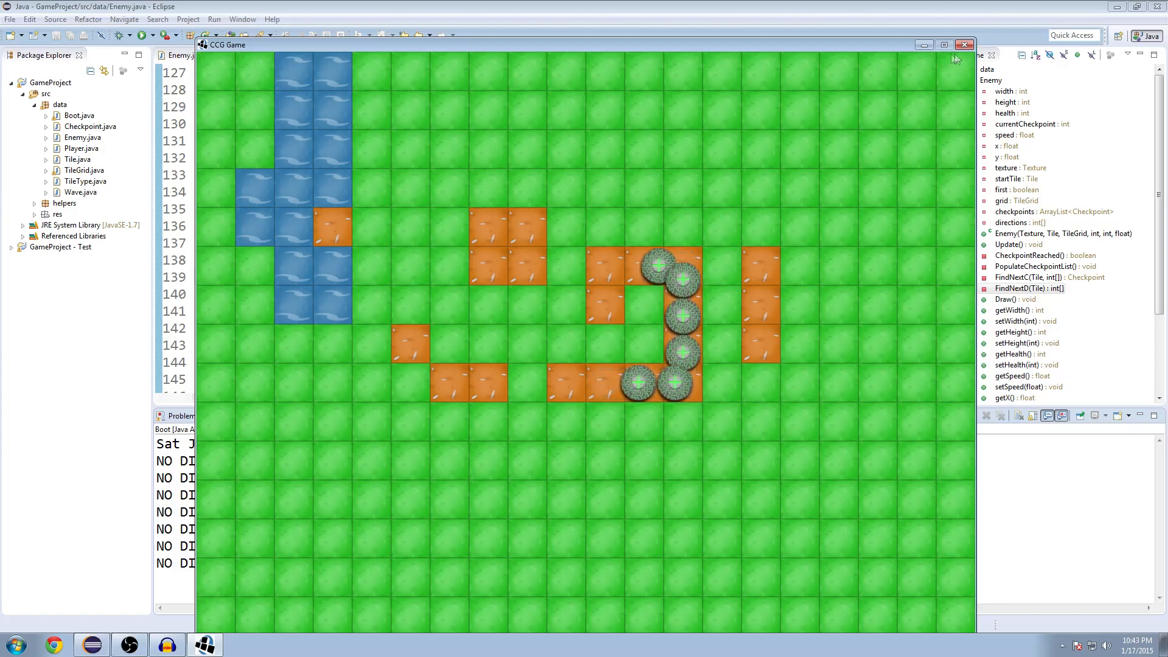
Close the rerun game after watching the enemies bunch up at the path's end.
click(965, 44)
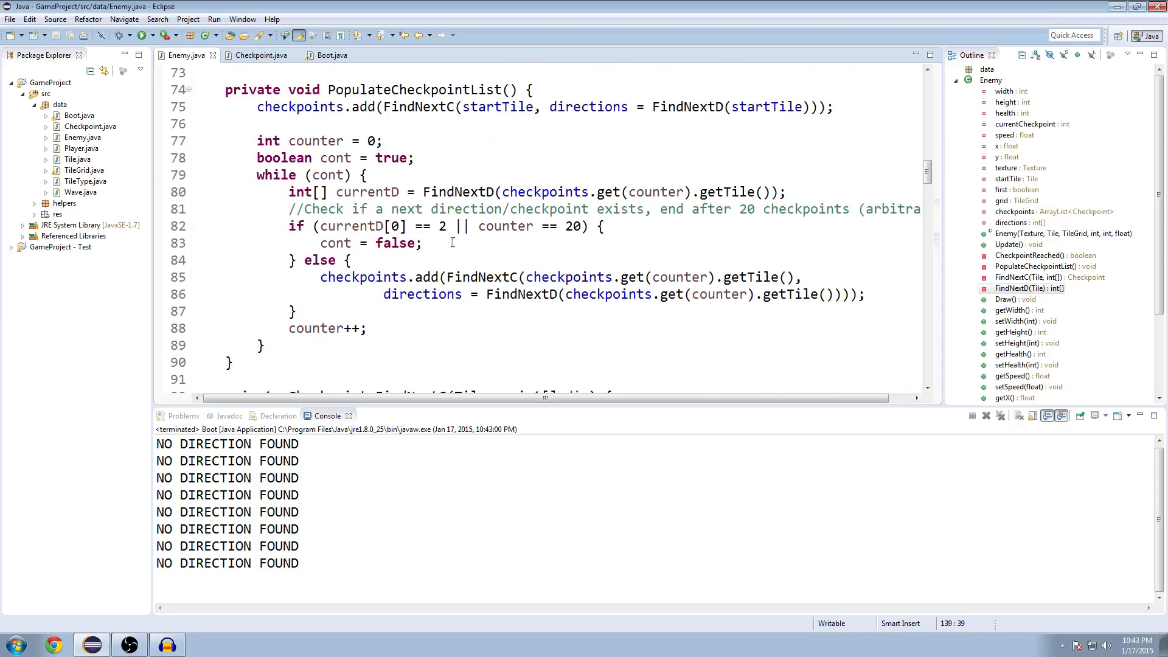
Go to Update() and open a blank line above currentCheckpoint++.
scroll(up, 3)
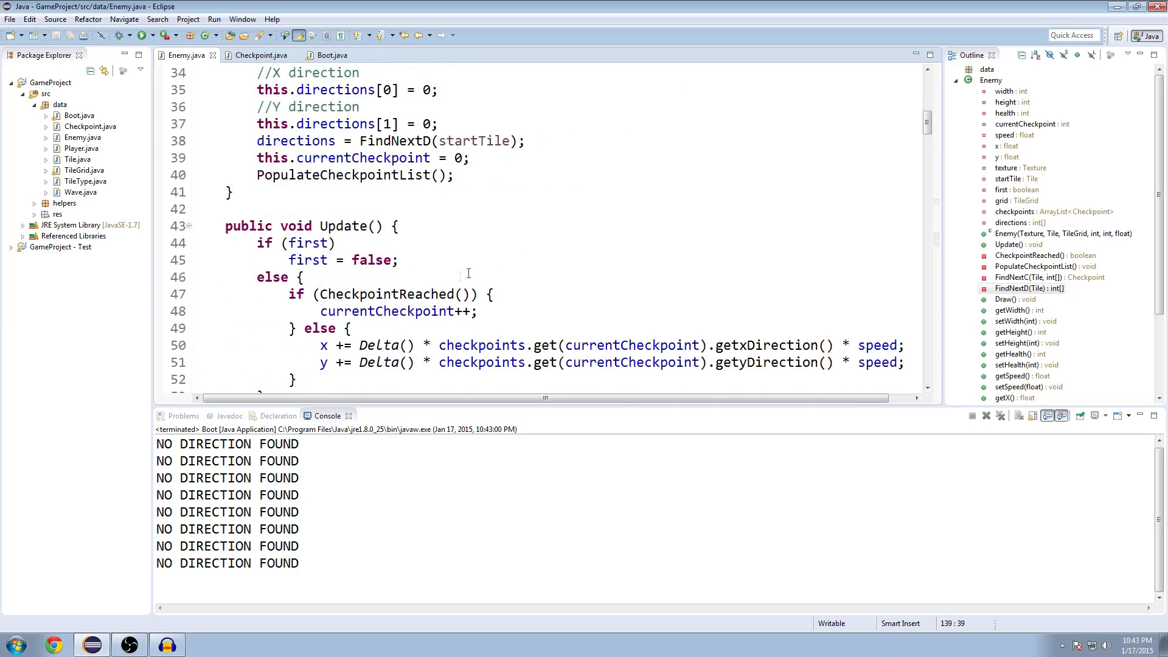
scroll(down, 3)
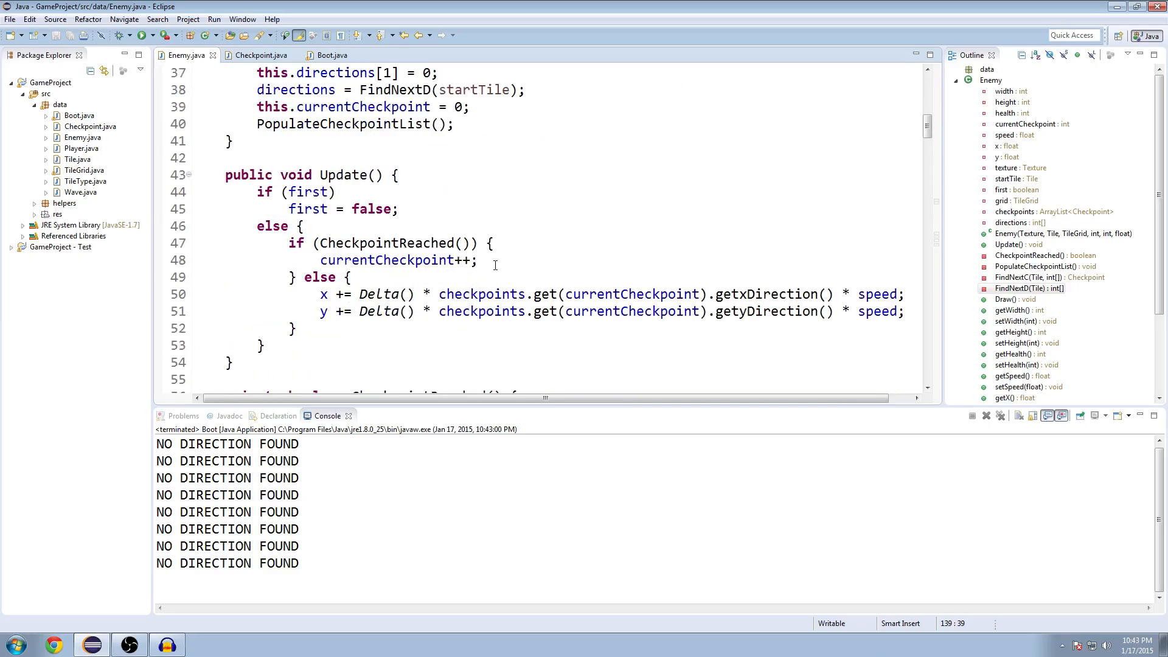
click(399, 259)
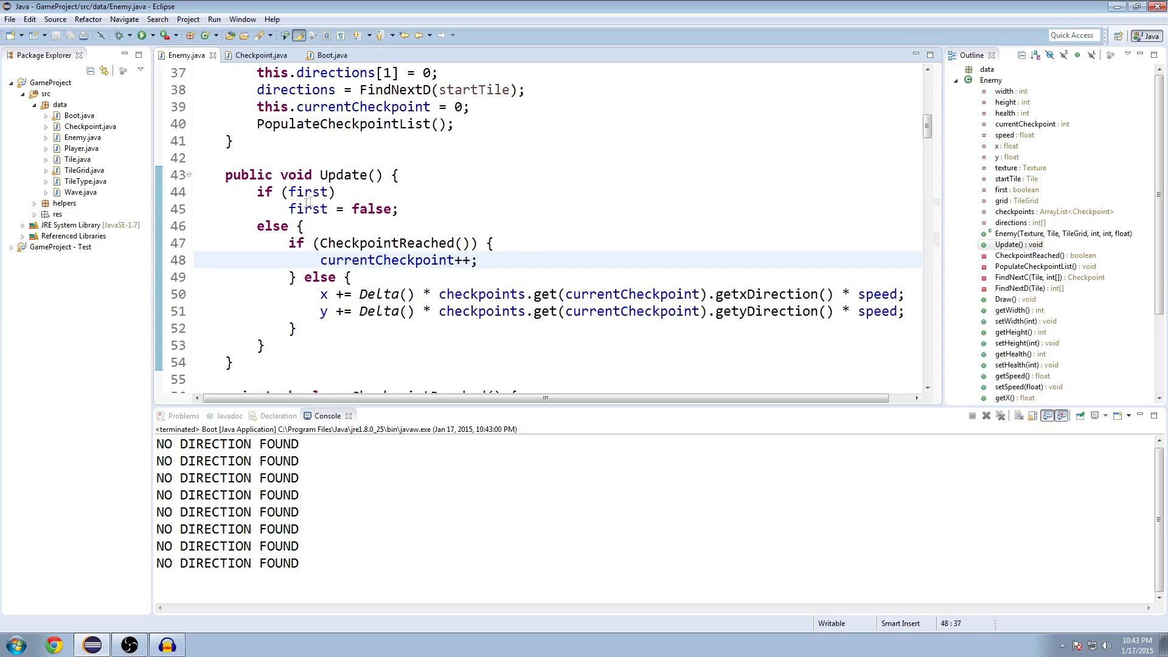
double_click(387, 242)
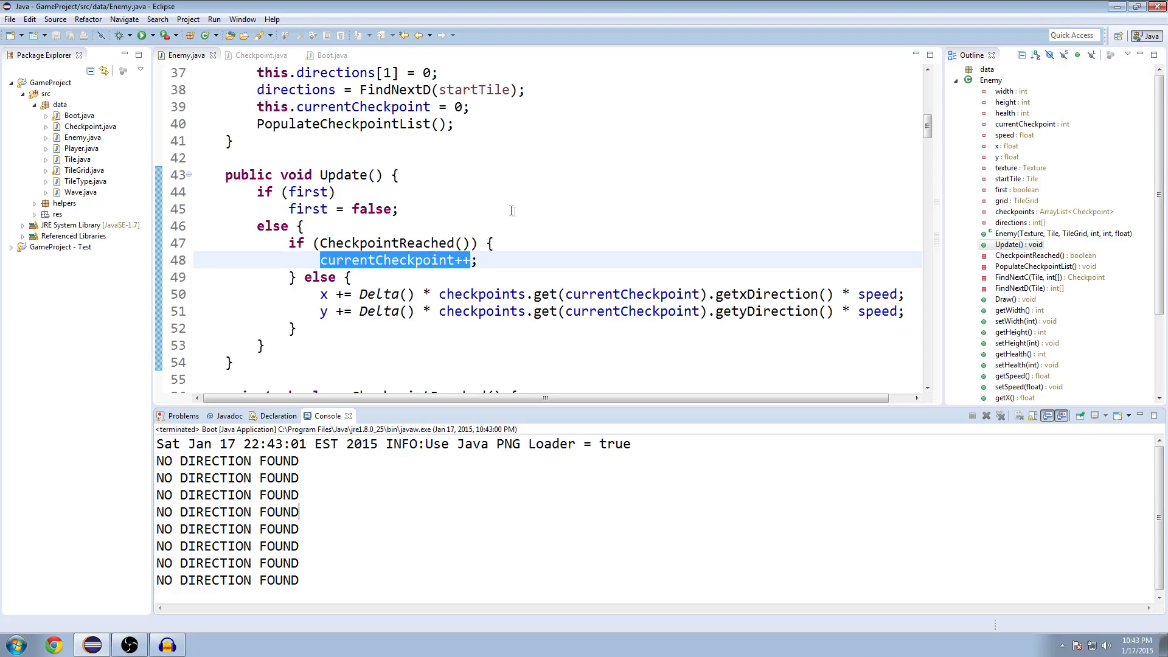
mouse_move(422, 149)
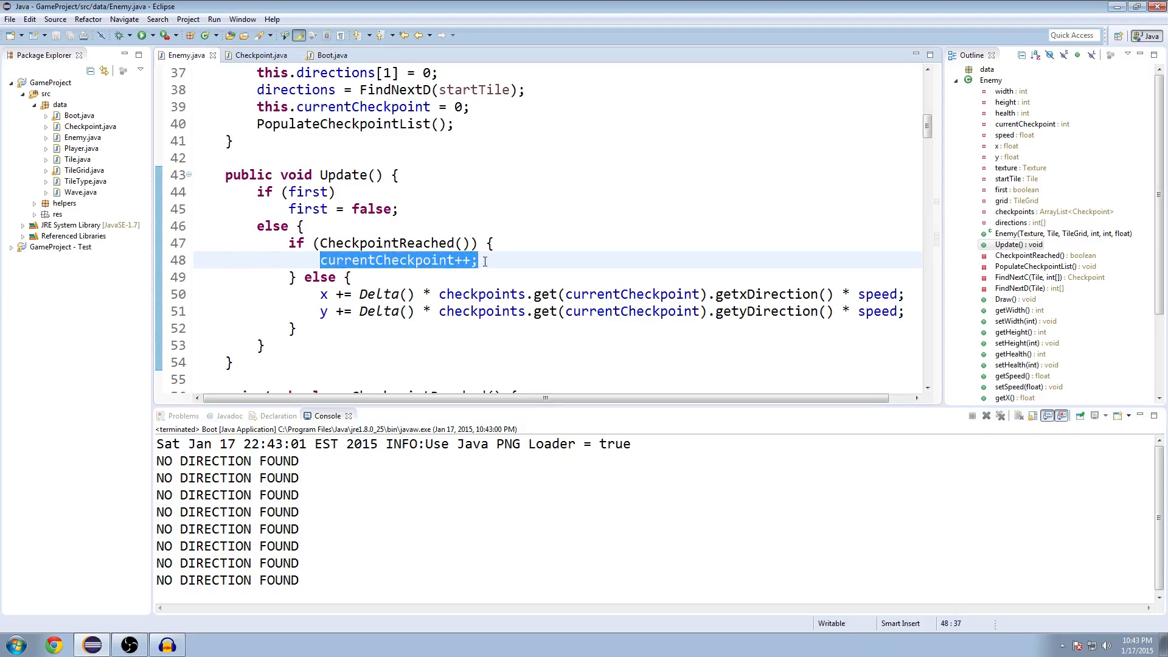
key(Enter)
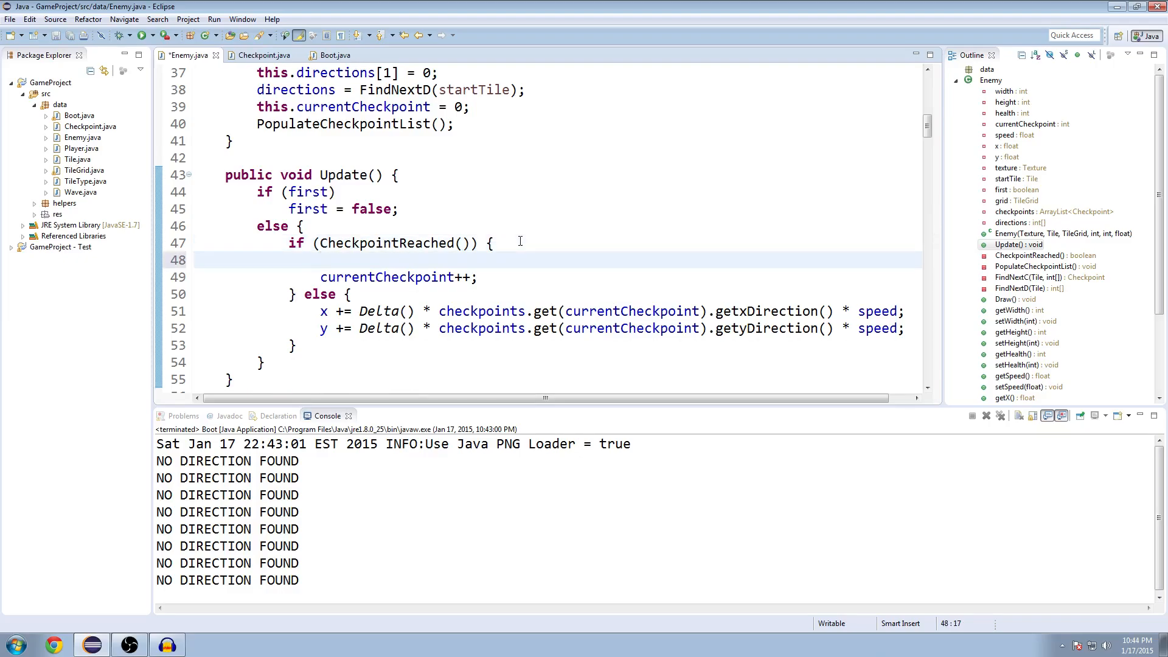
Add if (currentCheckpoint + 1 == checkpoints.size()) printing "Enemy Reached End of Maze", then start else.
text(if (curr)
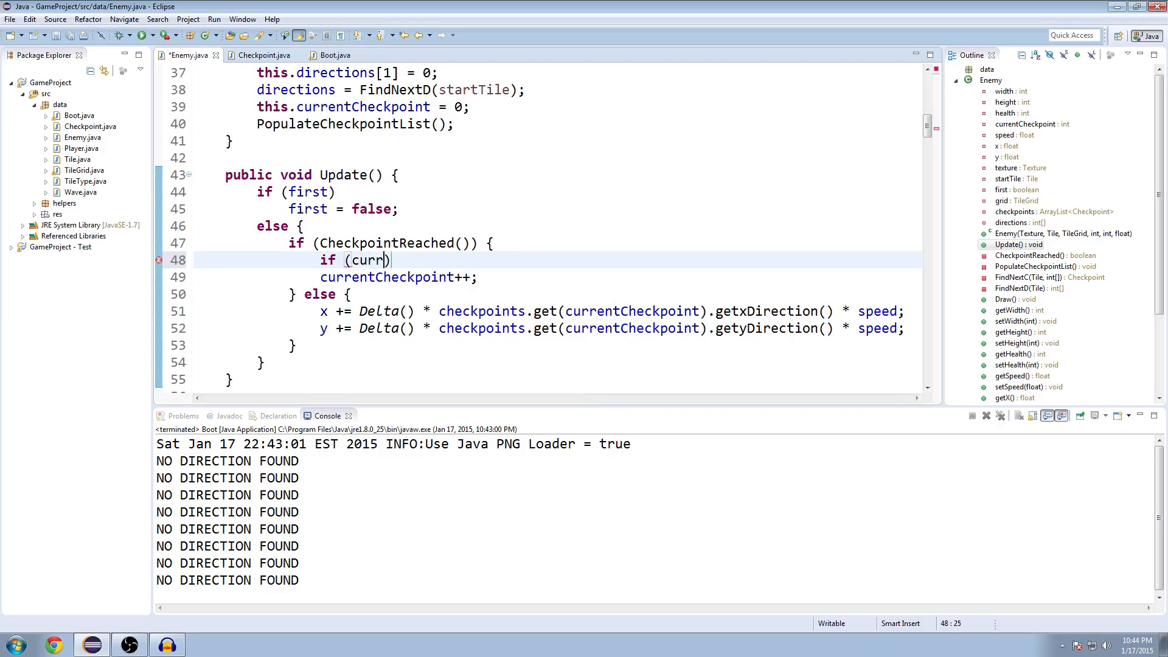
text(entCheckpoin)
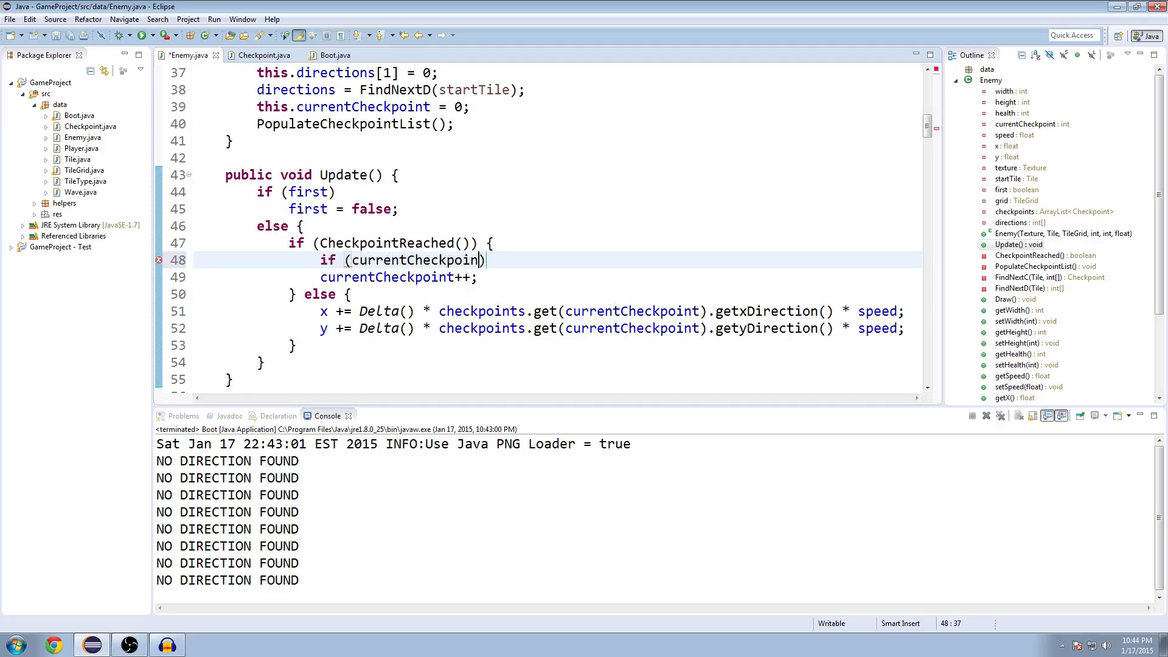
text(+ 1)
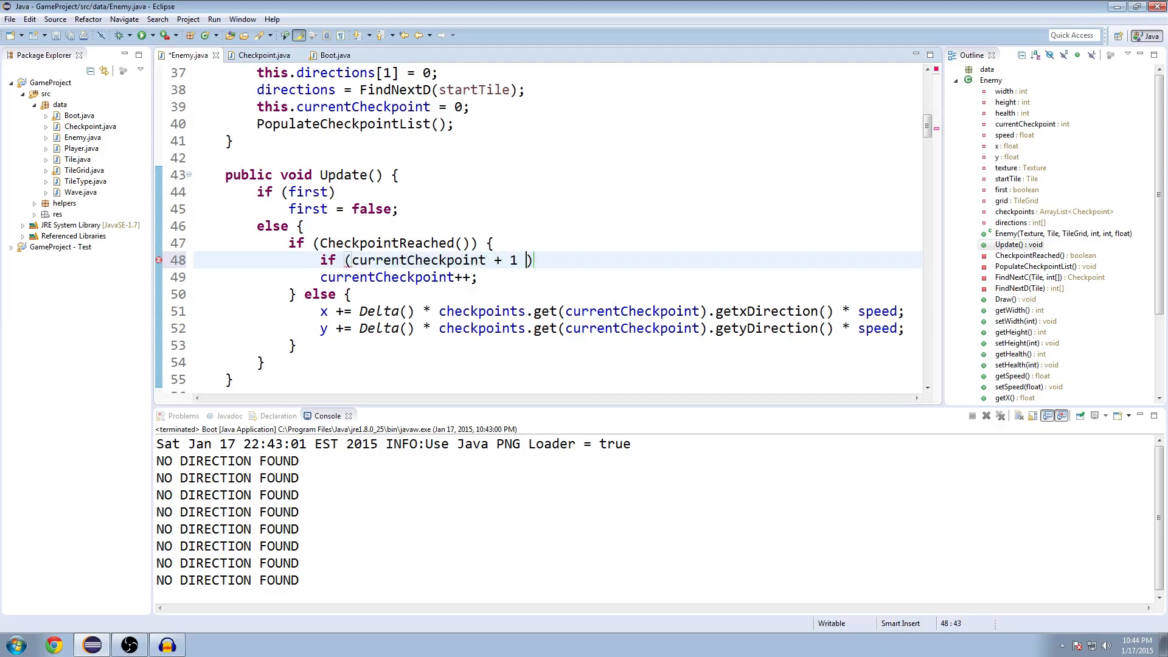
text(== checkpoints.size()
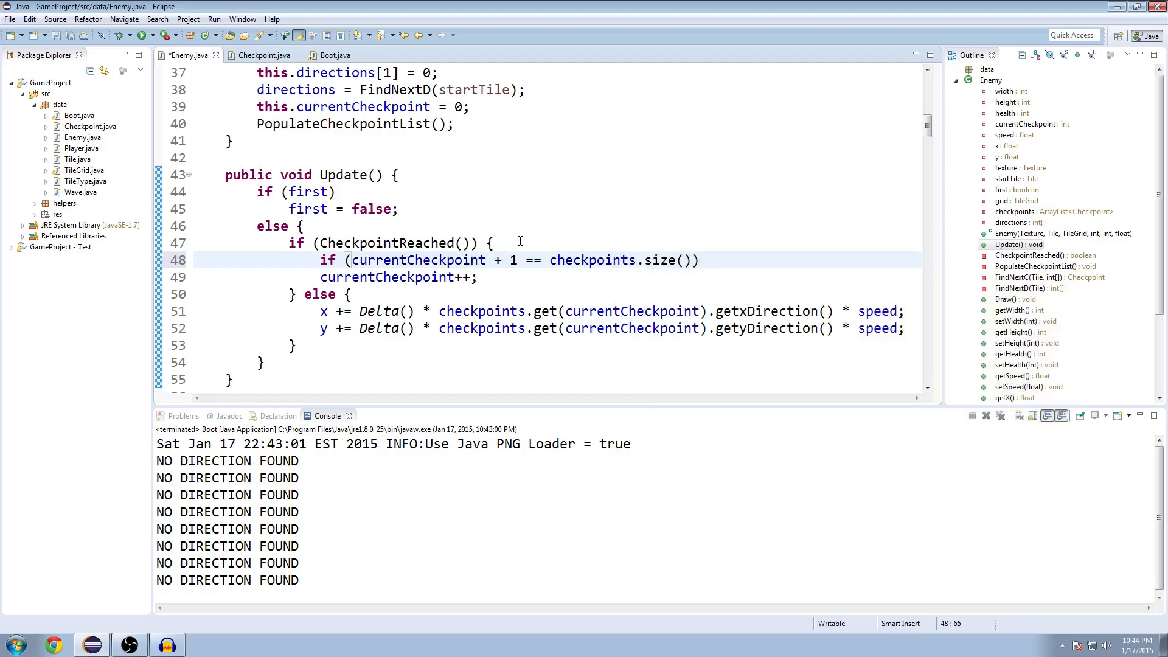
text(System.out.)
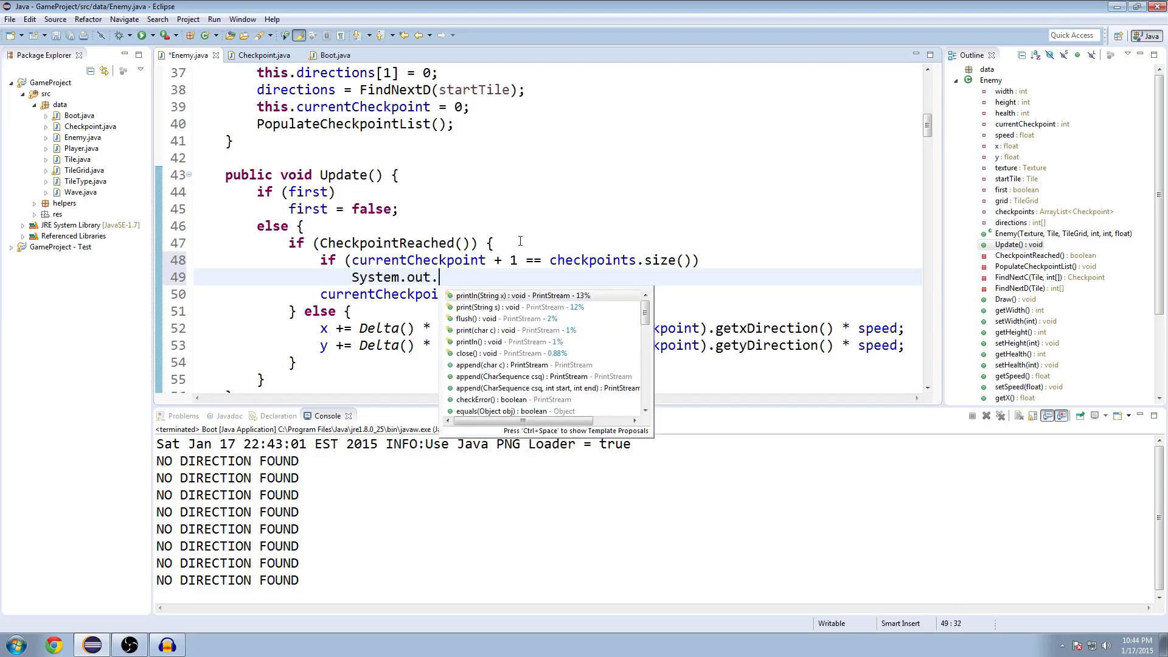
click(490, 295)
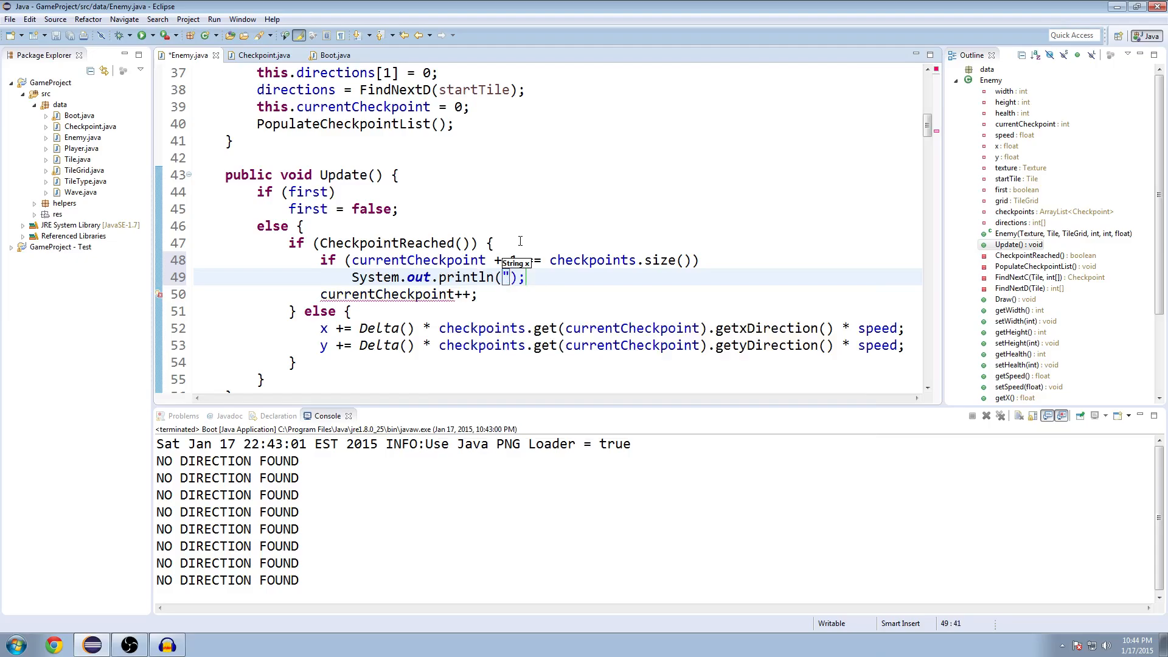
text(Enemy Reached End of Maz)
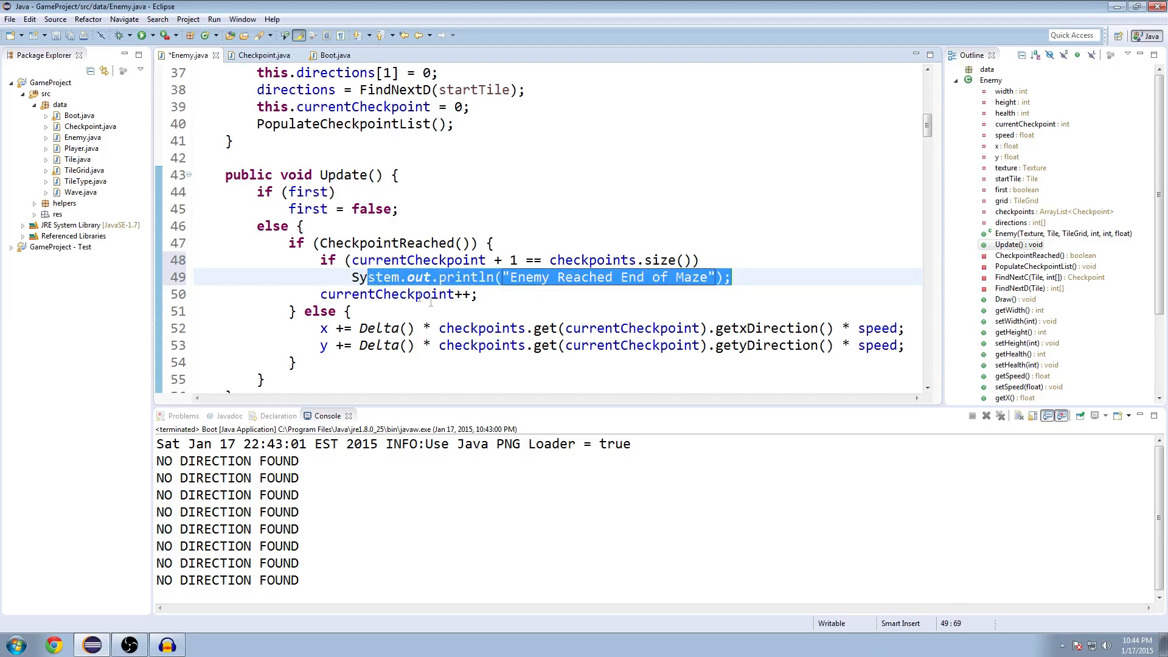
text(else)
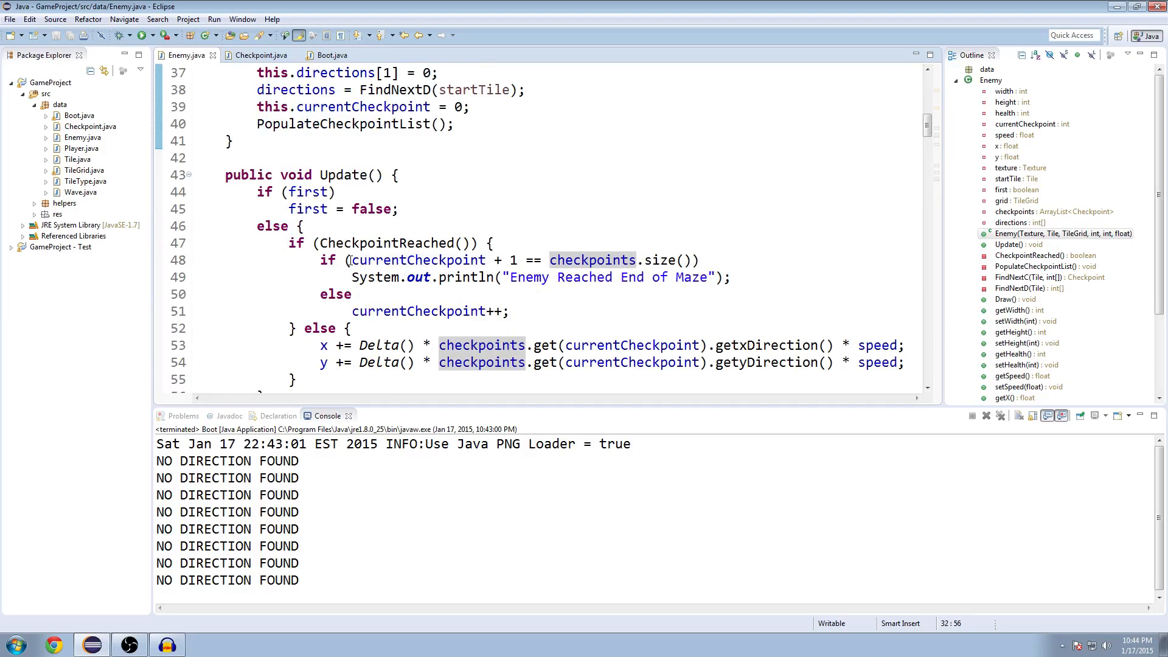
Select currentCheckpoint in the new end-of-maze condition to review it.
double_click(418, 259)
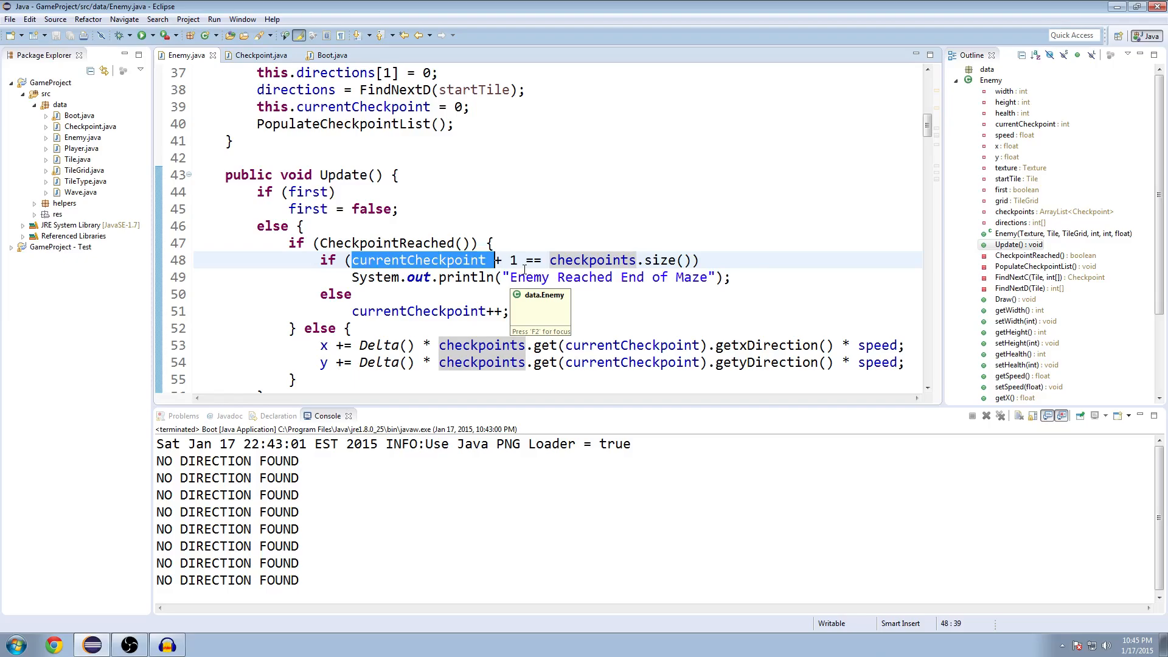
mouse_move(529, 257)
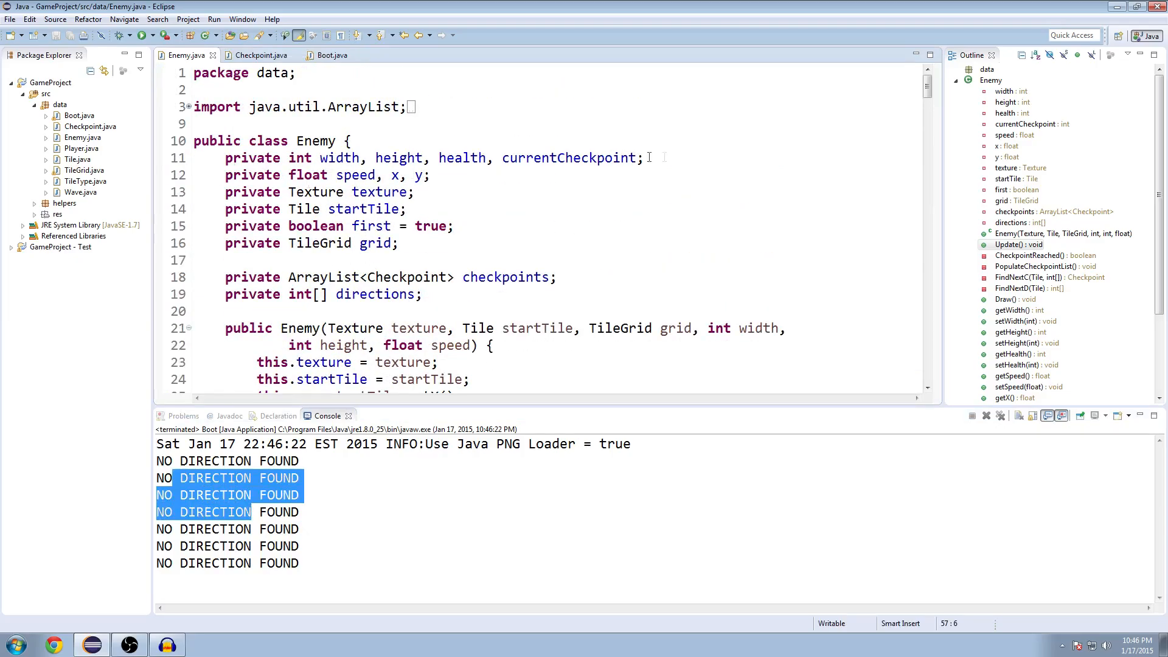
scroll(down, 3)
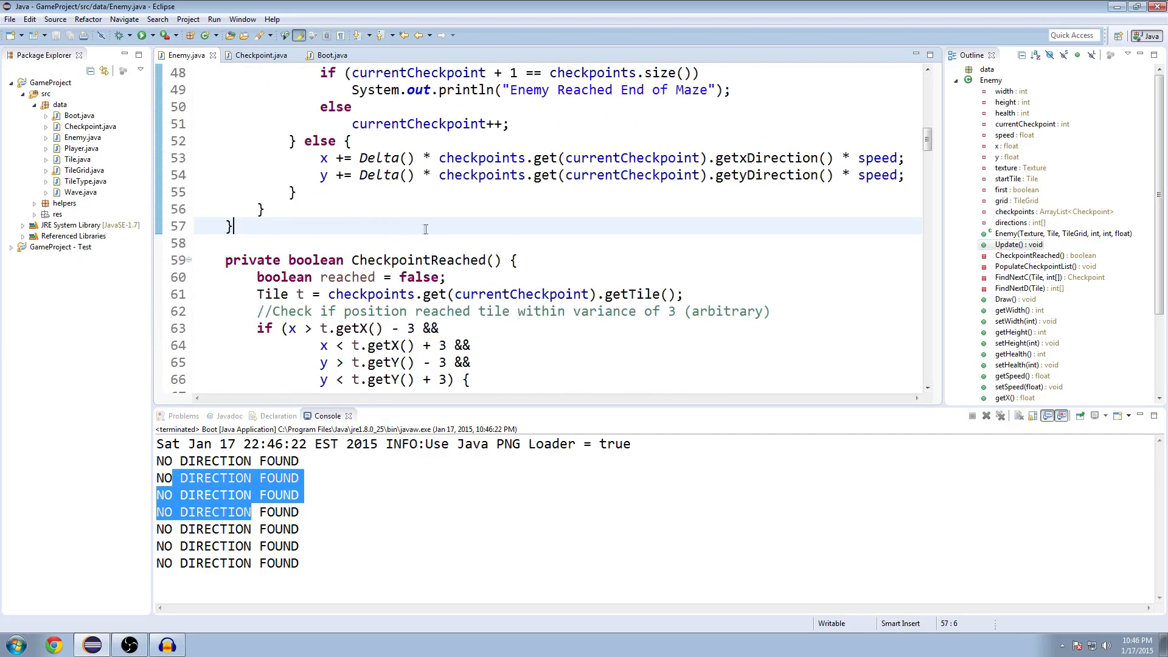
scroll(down, 3)
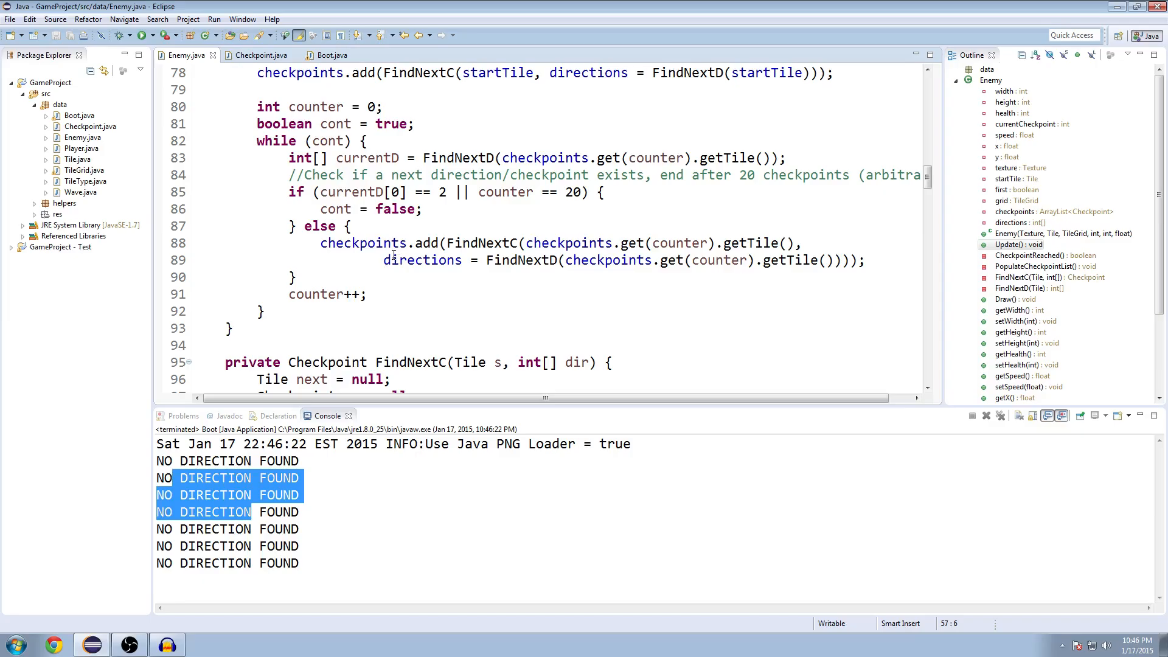